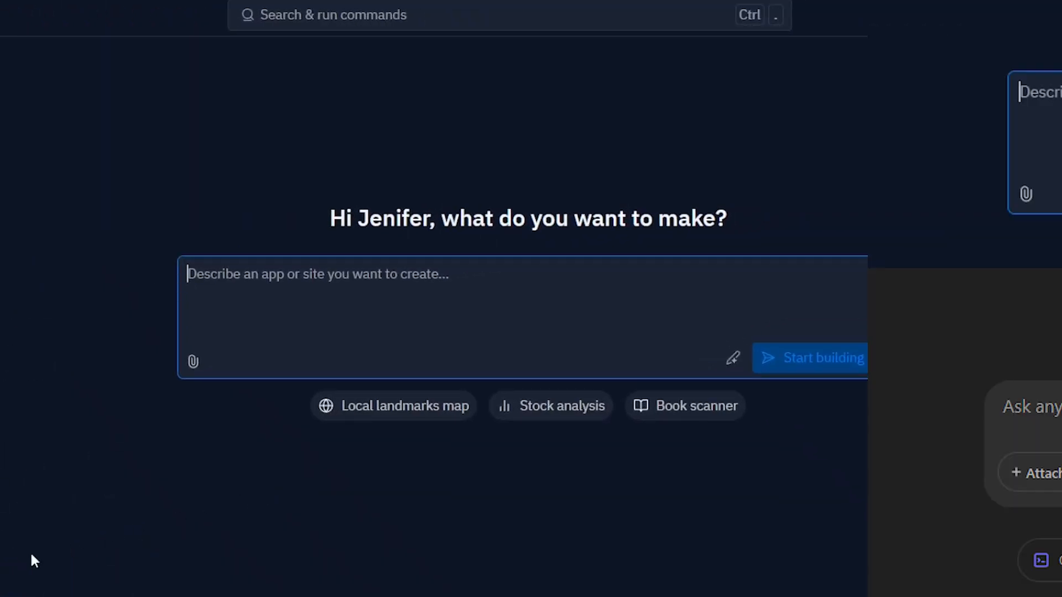
- Submit a prompt for a resume tailoring app with downloadable output, Gemini API and functional sign in & sign up
scroll(down, 3)
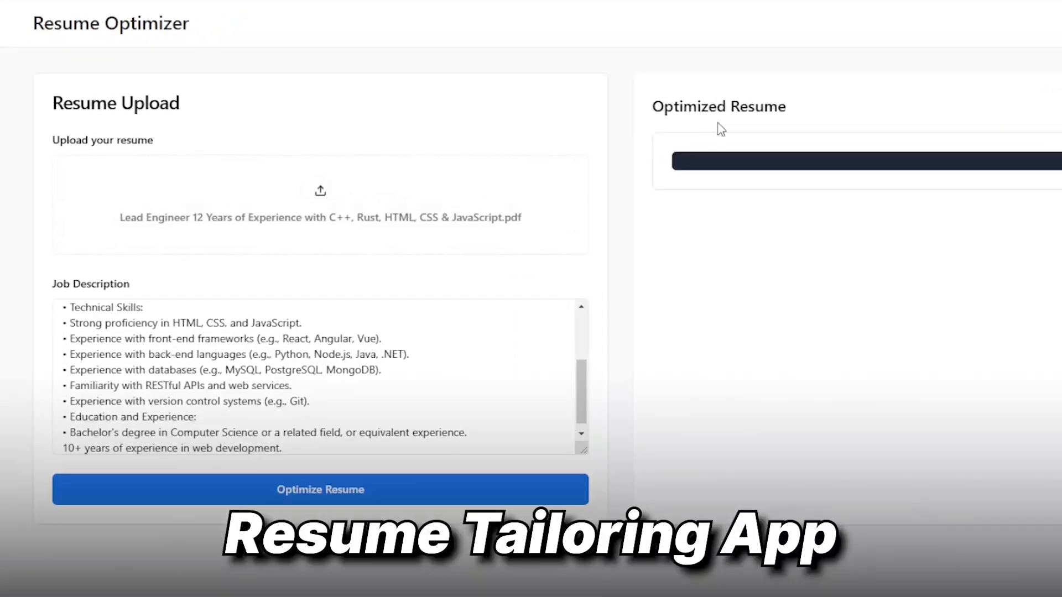
click(321, 489)
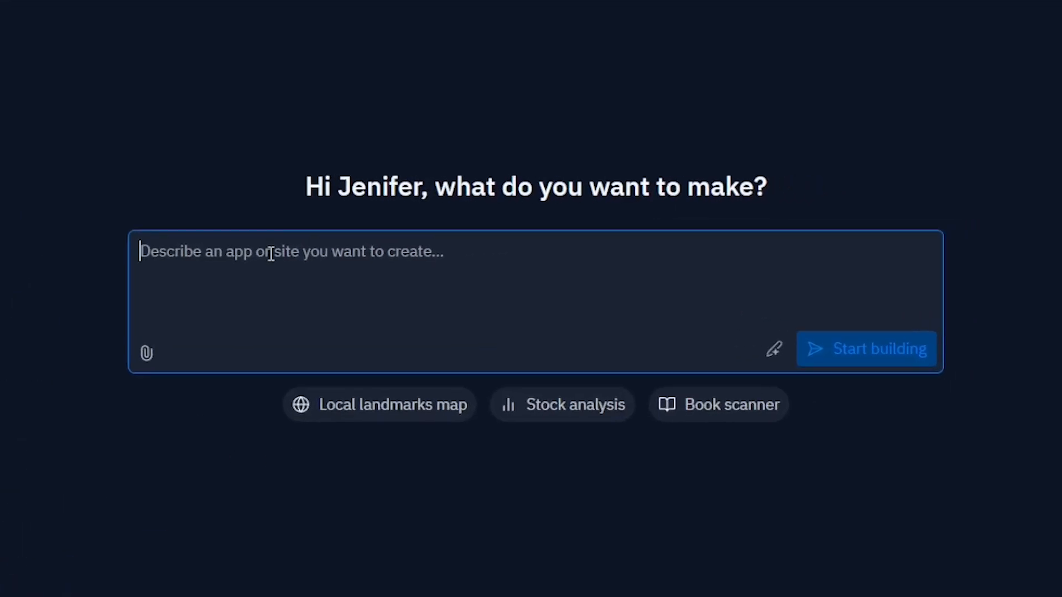
text(BUILD A RESUME TAILORING APP THAT)
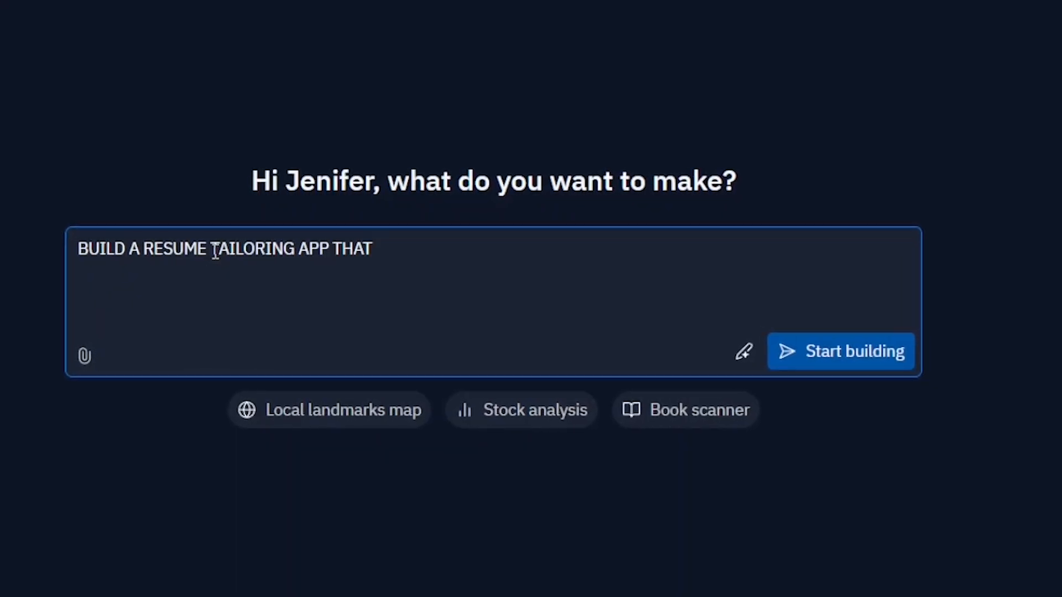
text(WILL TAKE)
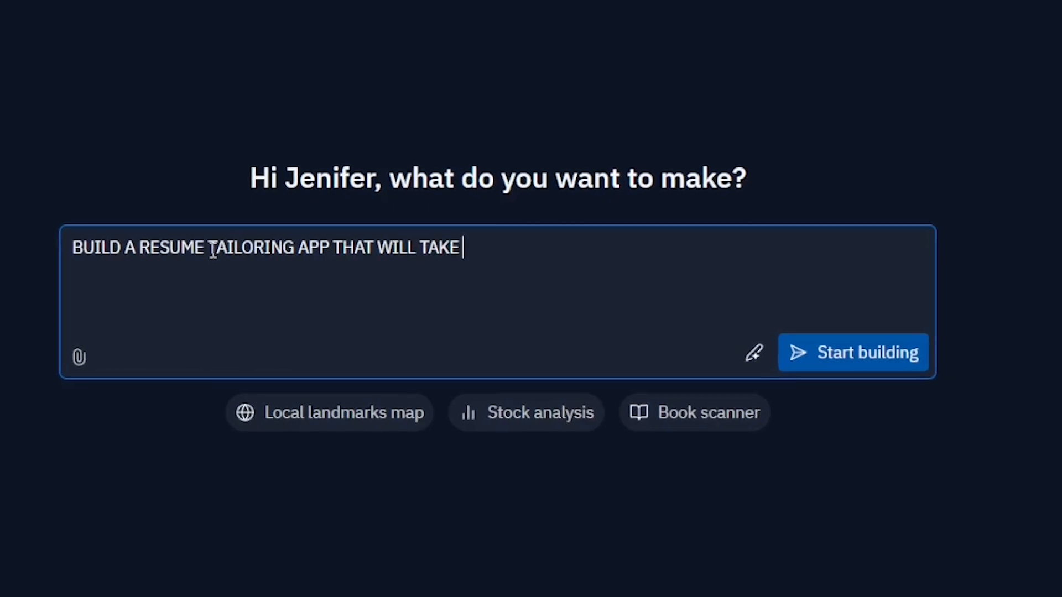
text(RESUME AND JOB)
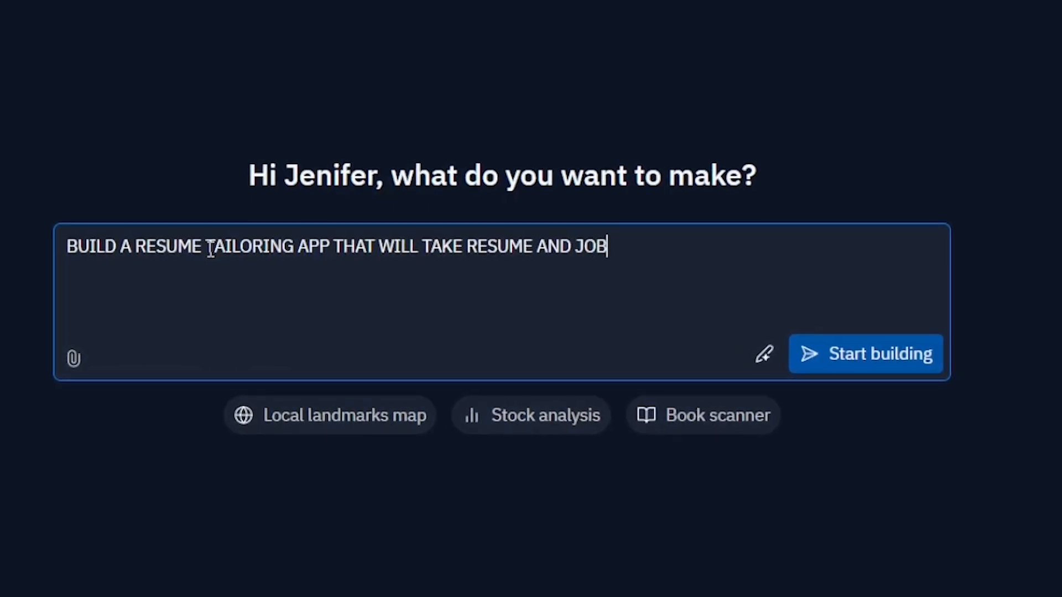
text(DESCRIPTION AND OUTPUT DOWNLOADABLE OPTIMIZED RESUME. u)
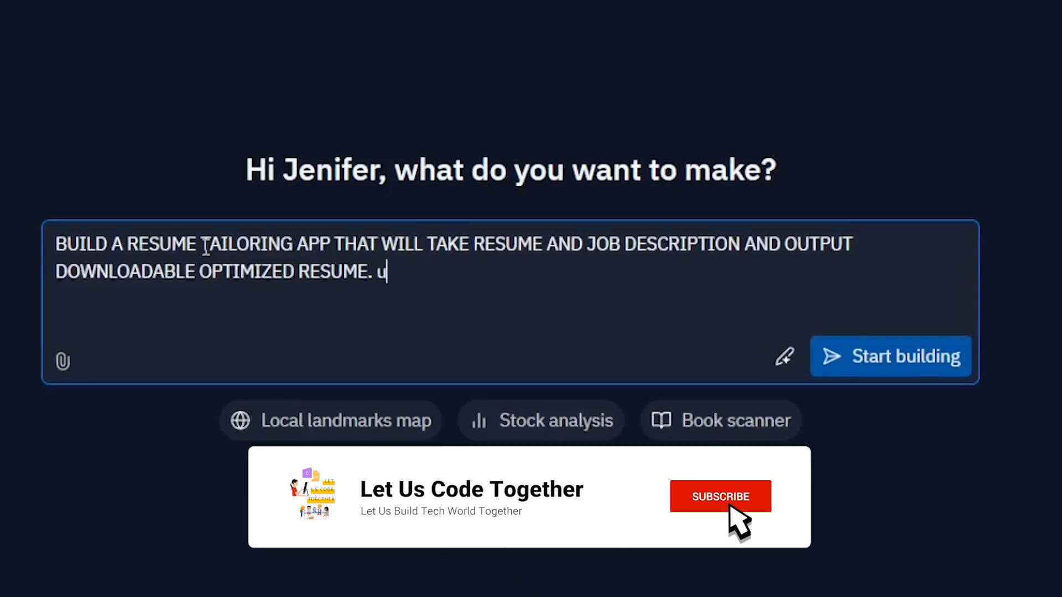
text(se Gemini)
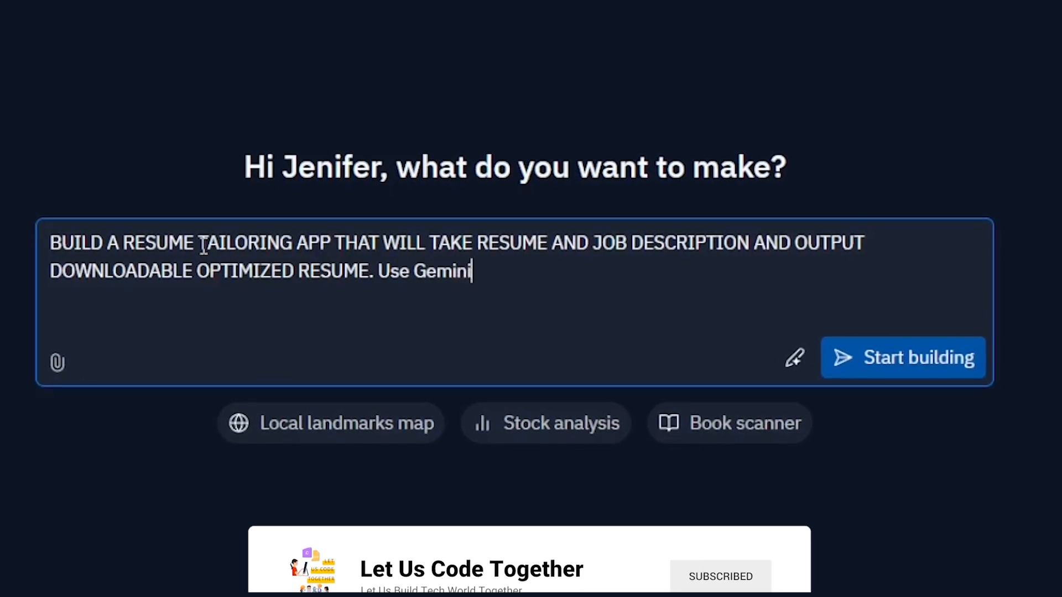
text(API FOR INTEGRATION. Have sign in)
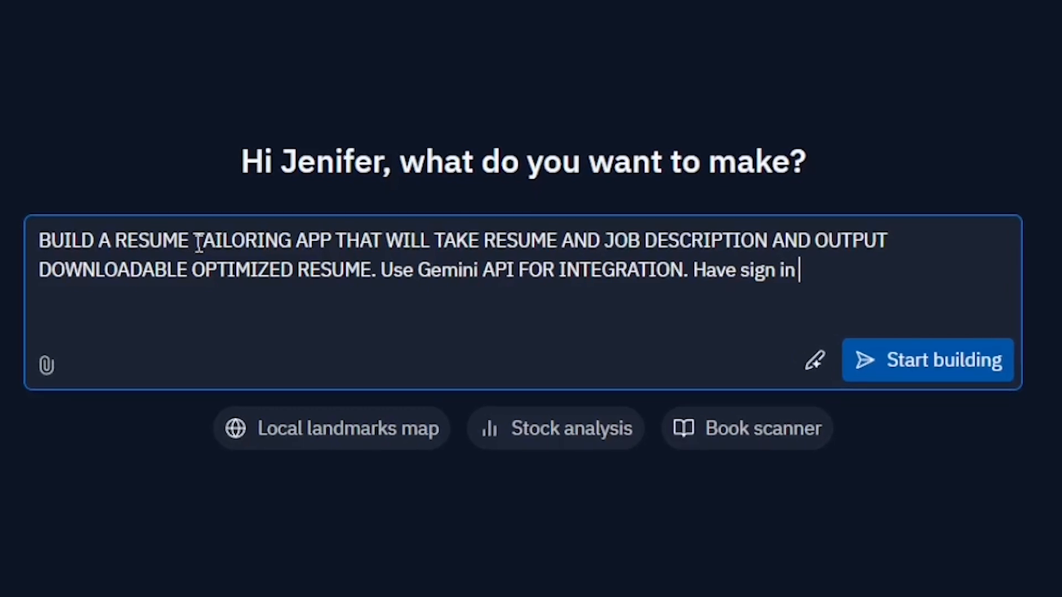
text(& sign up functional)
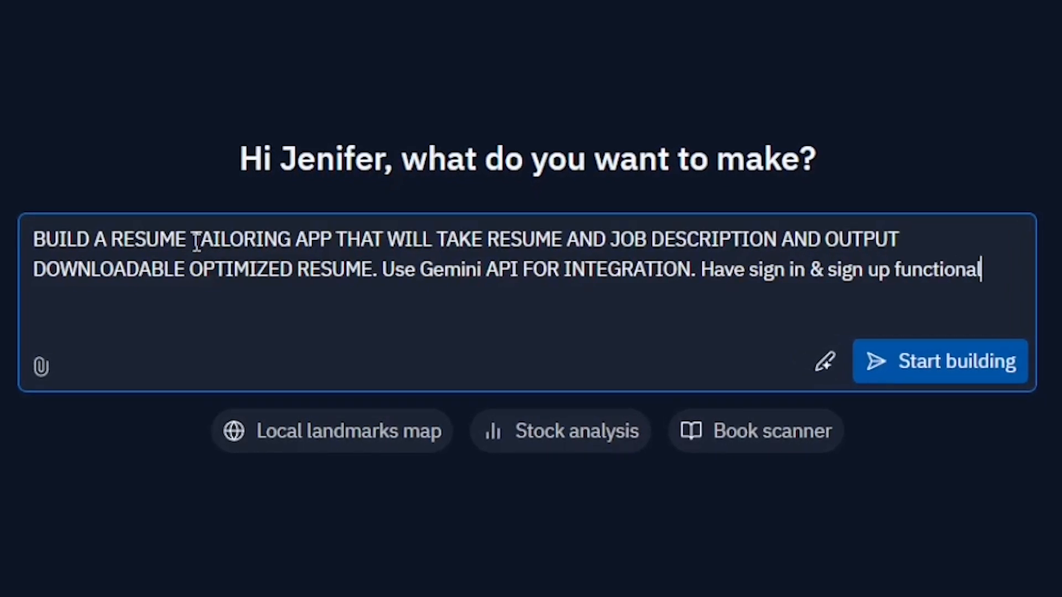
click(941, 361)
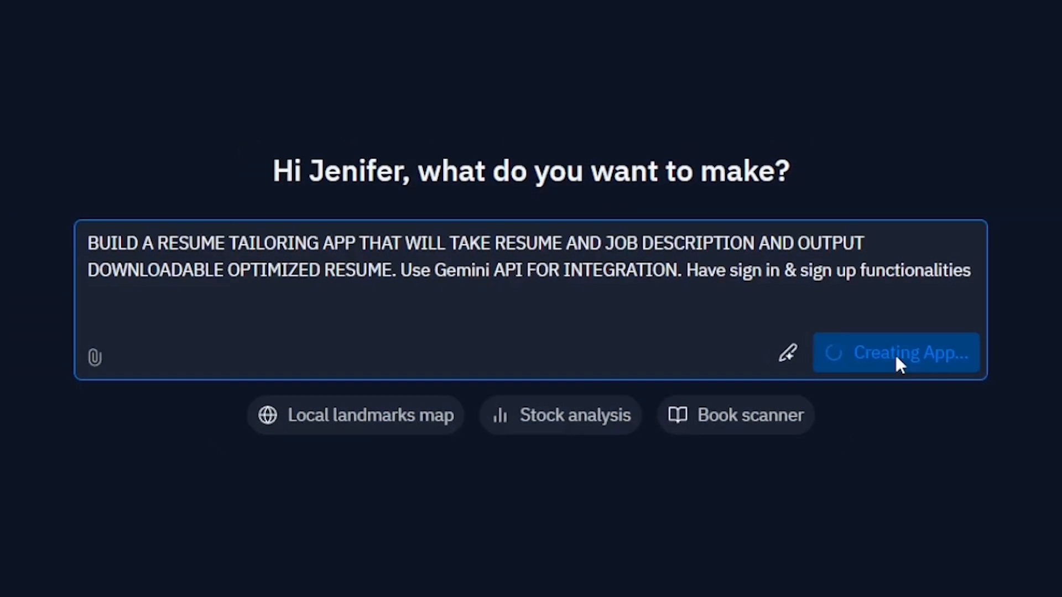
- Review the proposed plan, add 'Implement advanced formatting options' and approve it to start the build
click(895, 352)
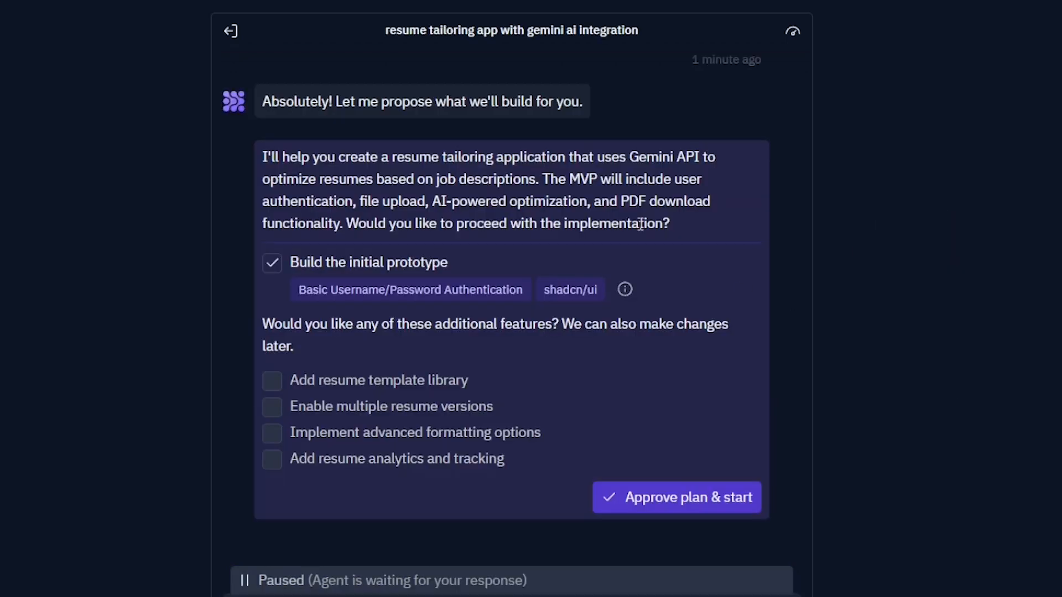
scroll(down, 3)
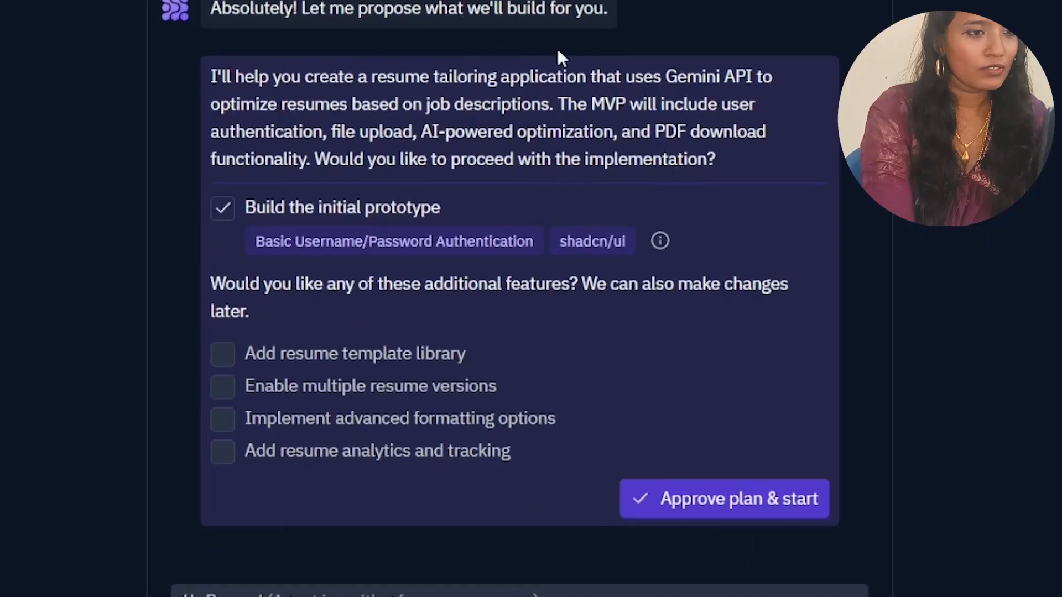
scroll(down, 3)
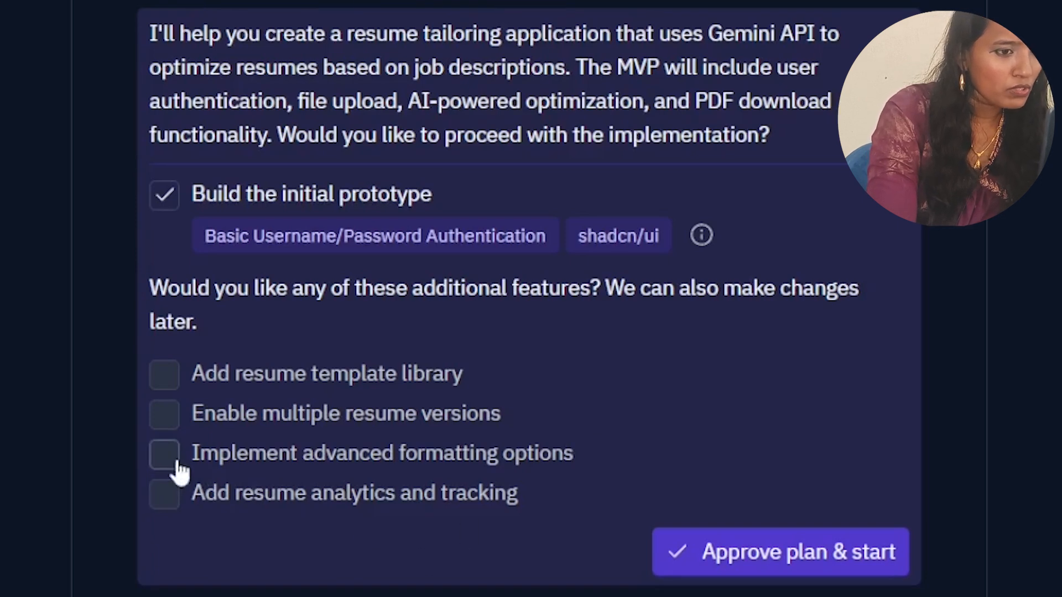
click(164, 454)
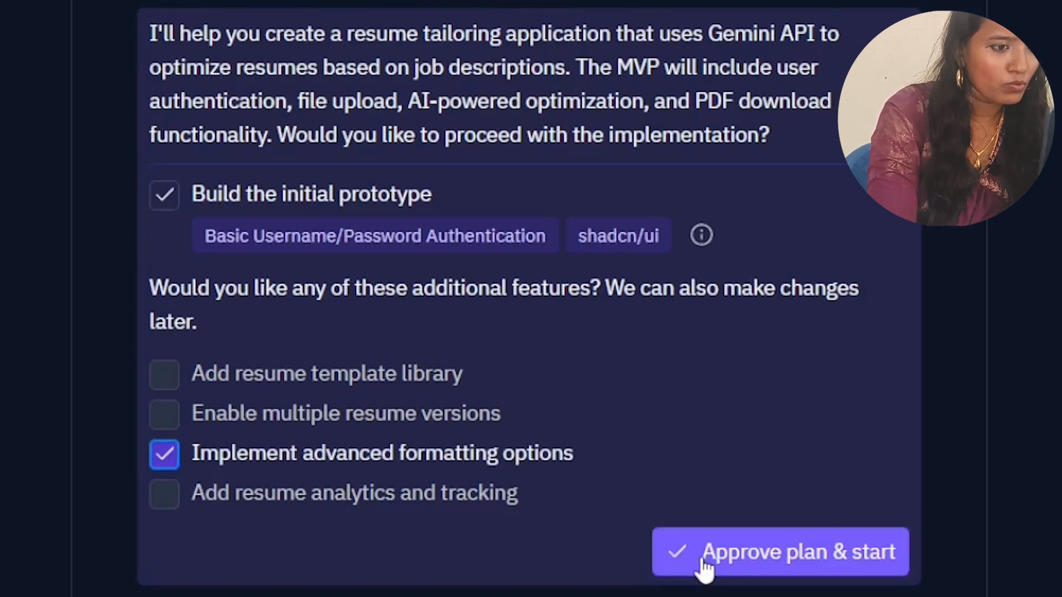
click(779, 551)
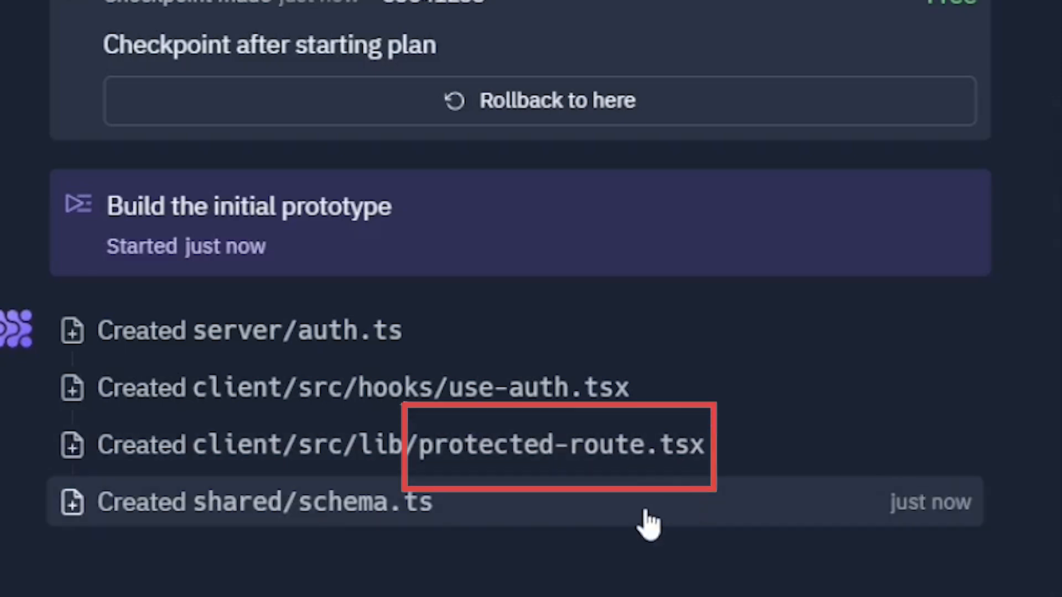
mouse_move(613, 545)
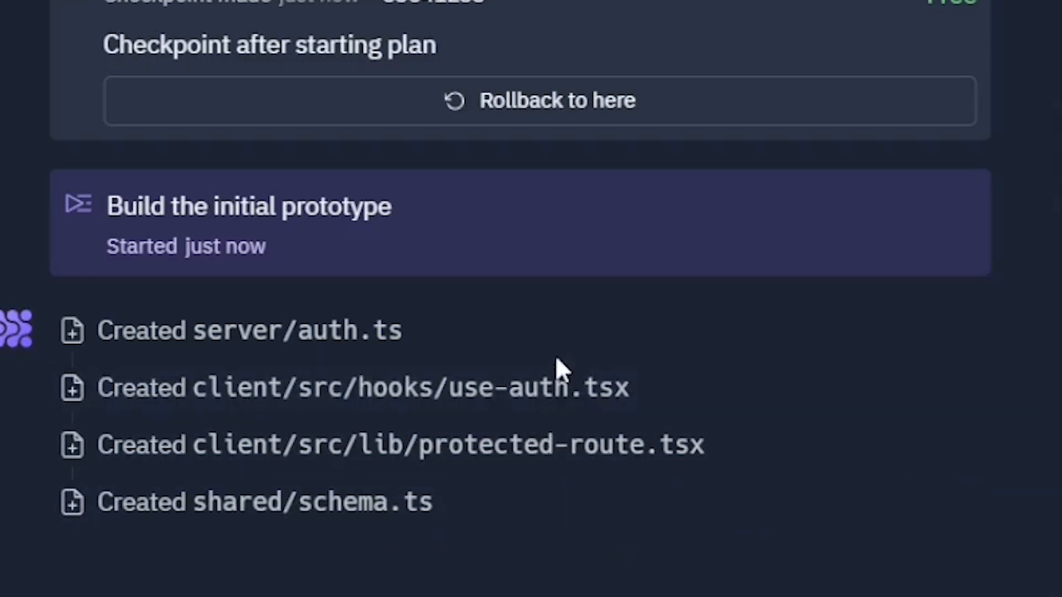
mouse_move(623, 555)
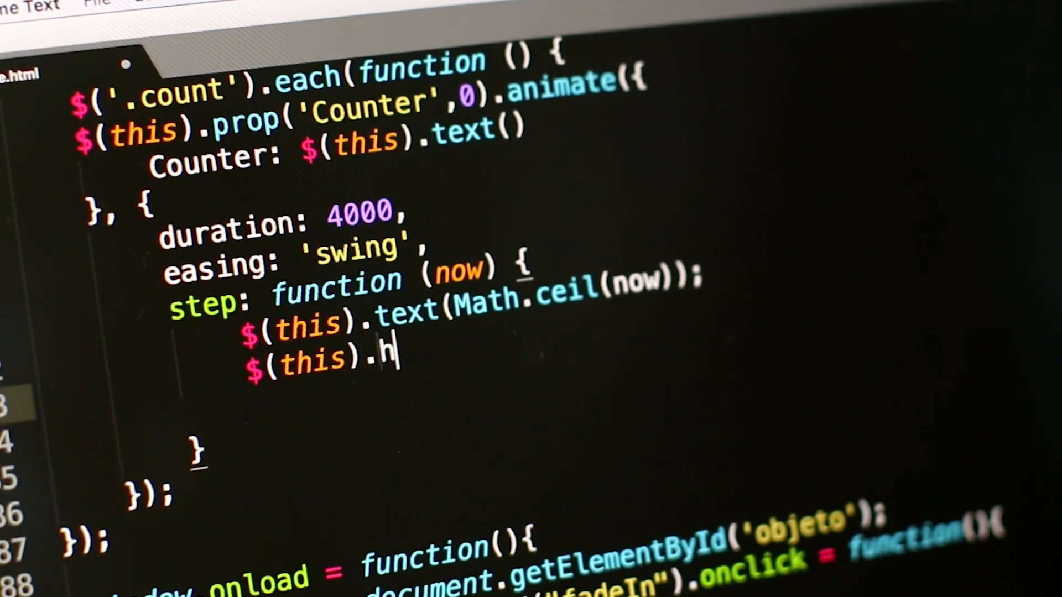
- Let the agent generate server/auth.ts, use-auth.tsx, protected-route.tsx and schema.ts and save a checkpoint
text(tml();)
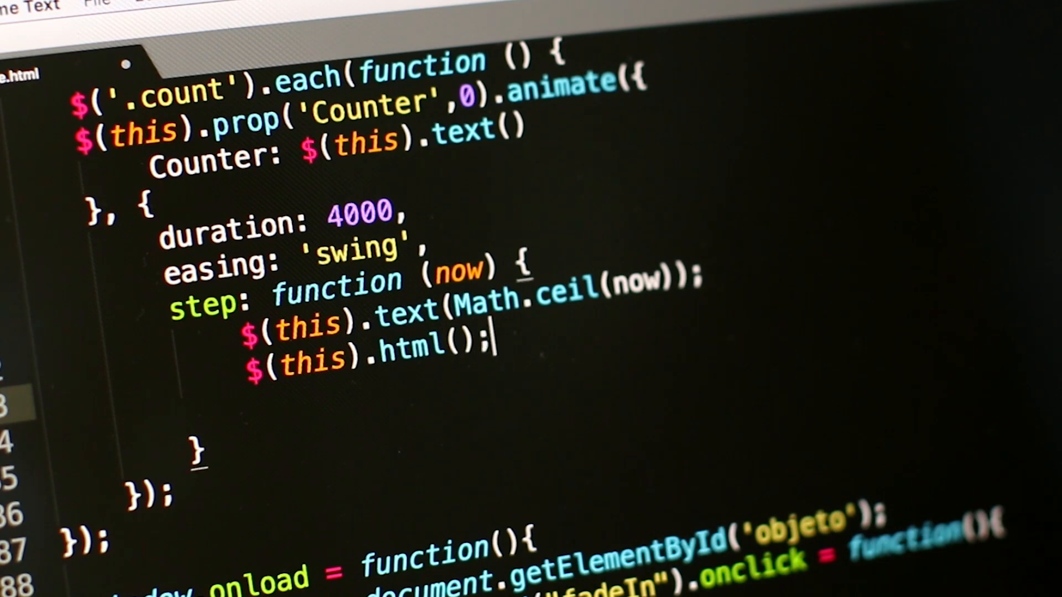
text(text)
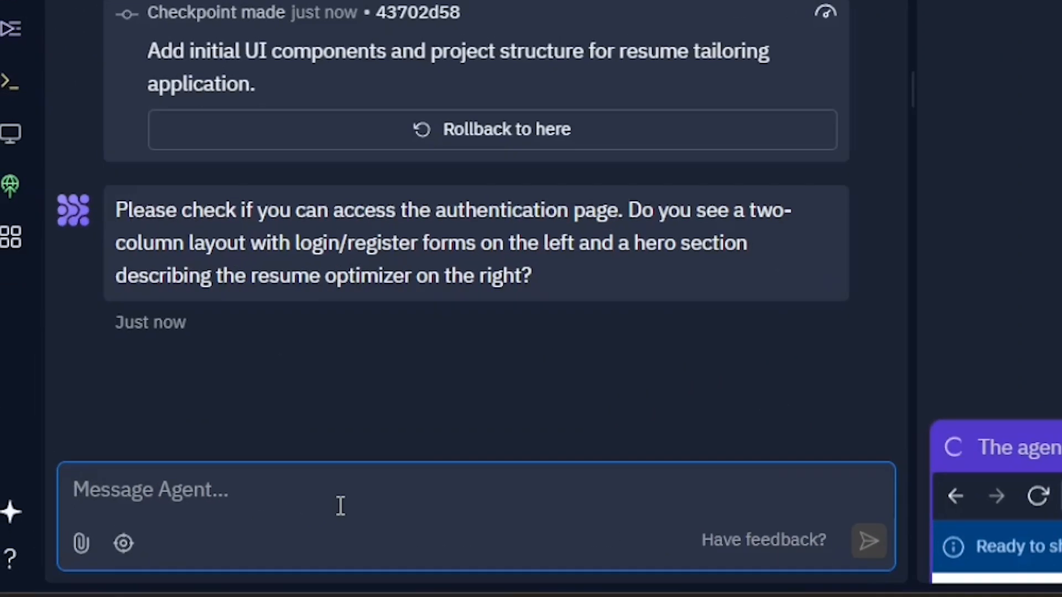
- Reply to the agent confirming the authentication page layout is visible on screen
text(yes I am able to see)
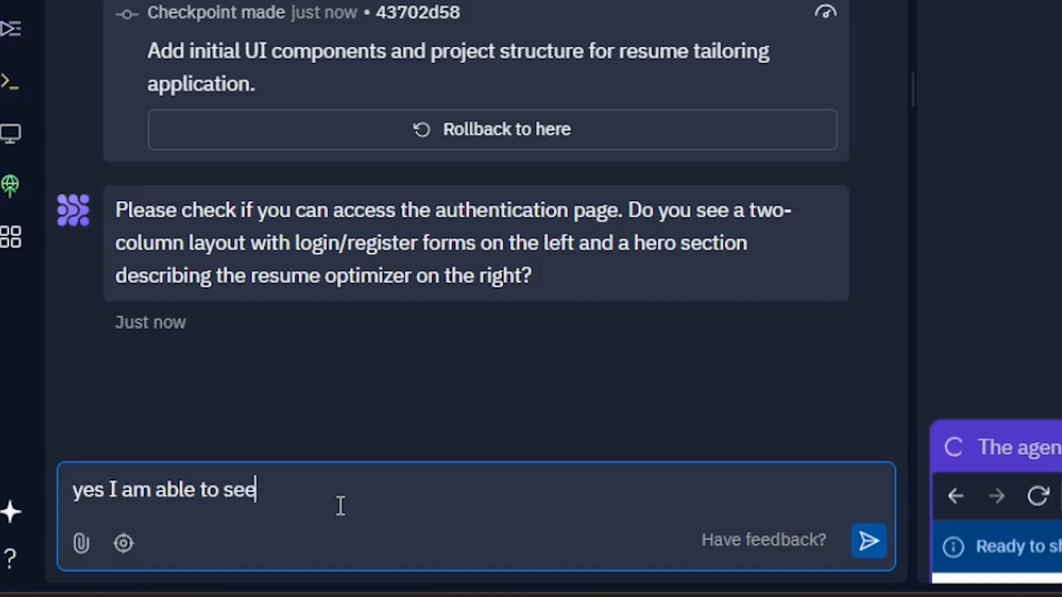
text(the layout in)
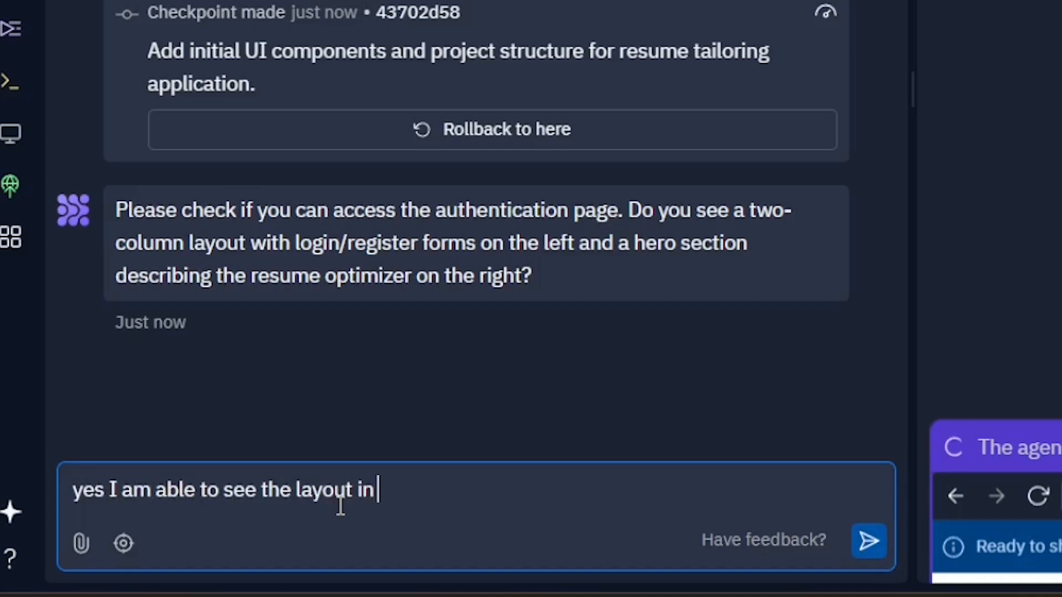
text(screen)
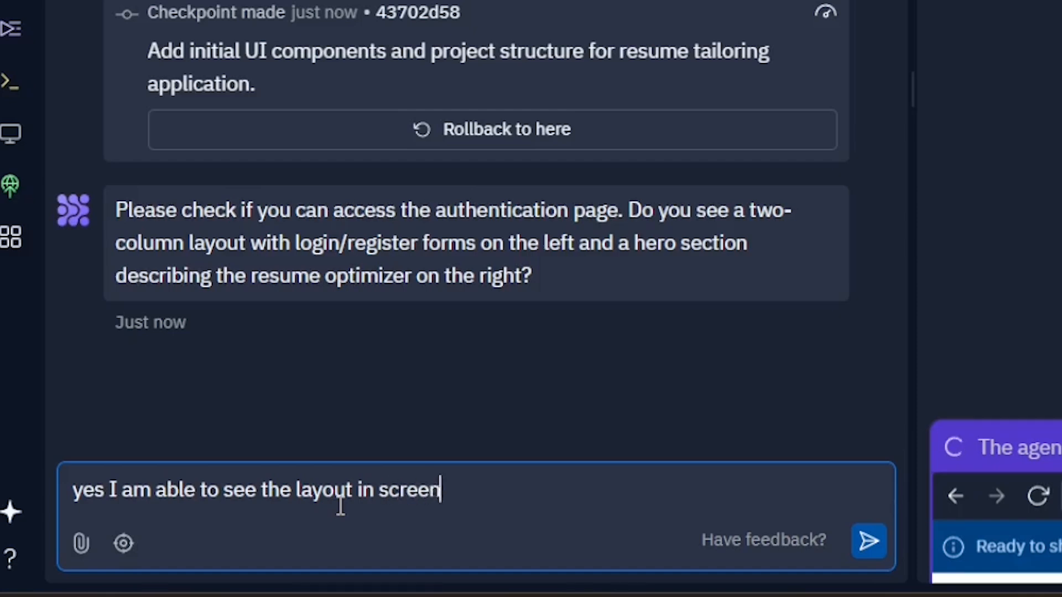
click(869, 541)
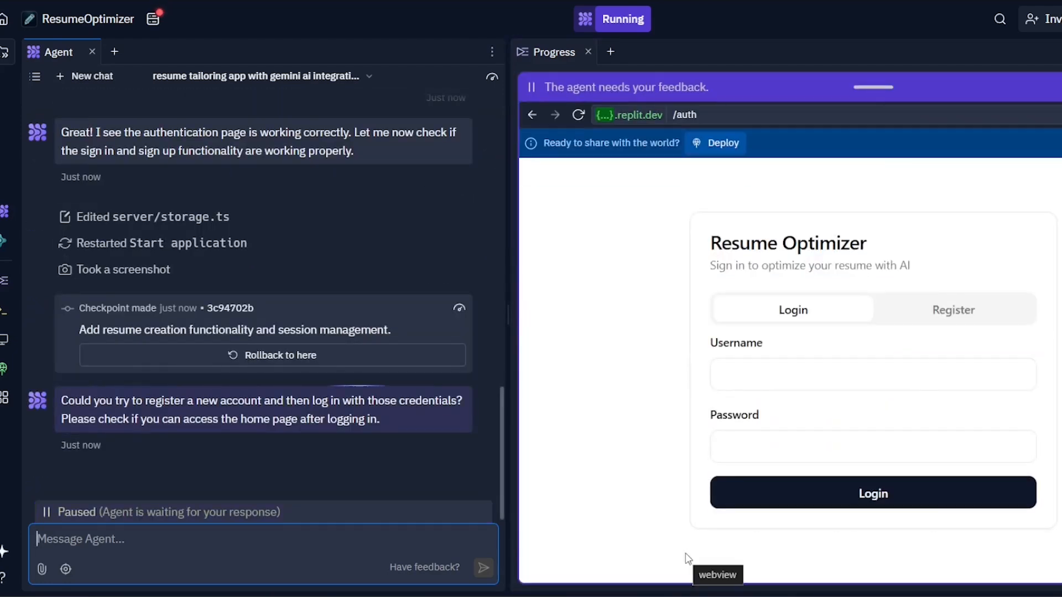
- Register a test account 'Jenifer' in the preview and attempt an optimization that returns a 400 error
click(952, 310)
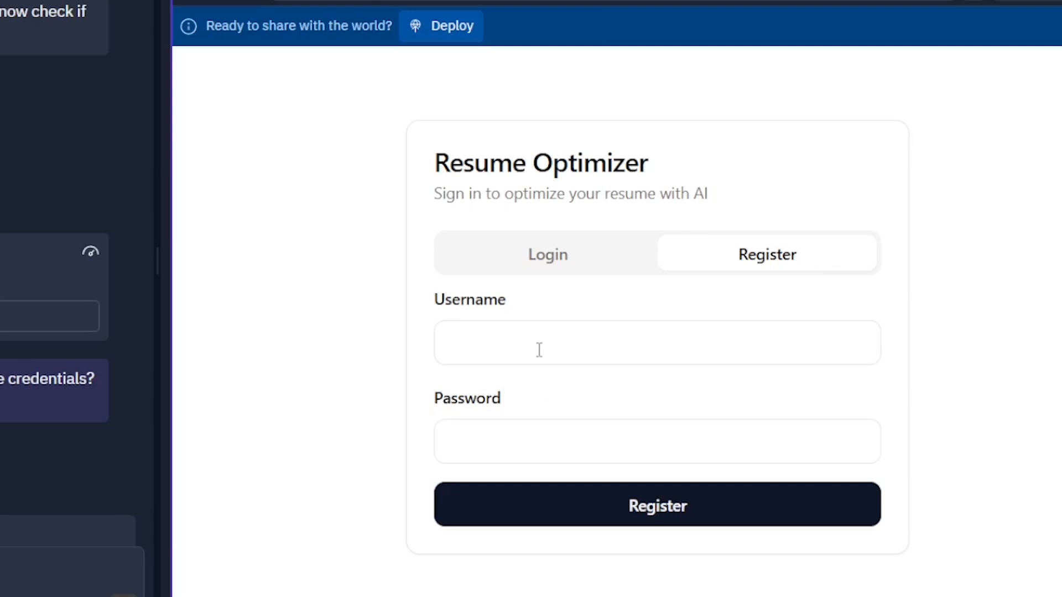
text(Jenife)
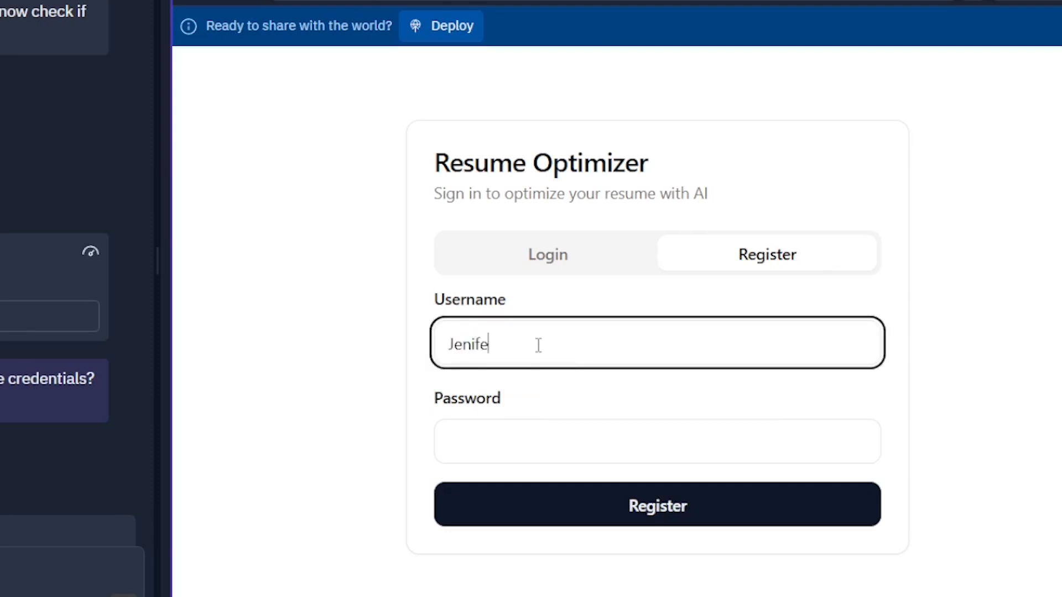
click(656, 505)
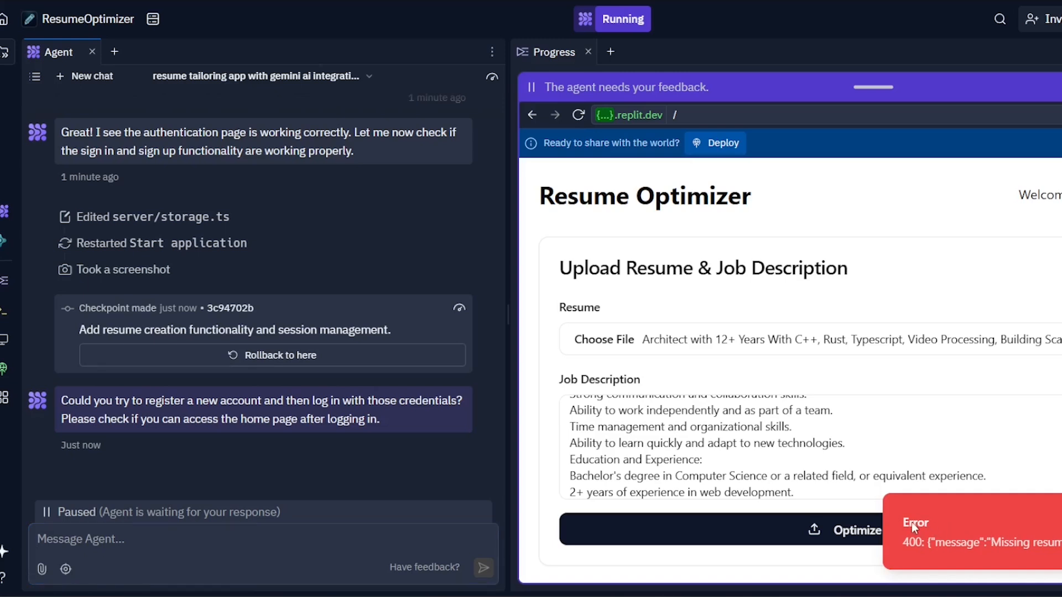
- Report to the agent the 400 'missing resume or JD' error despite both being provided
click(263, 552)
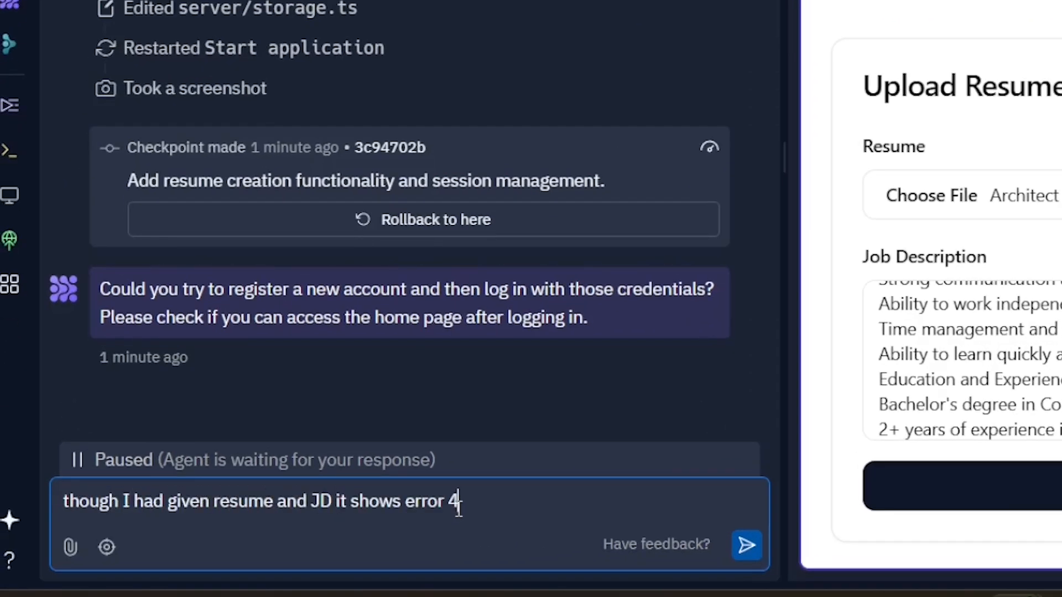
text(00: with message missing resume or)
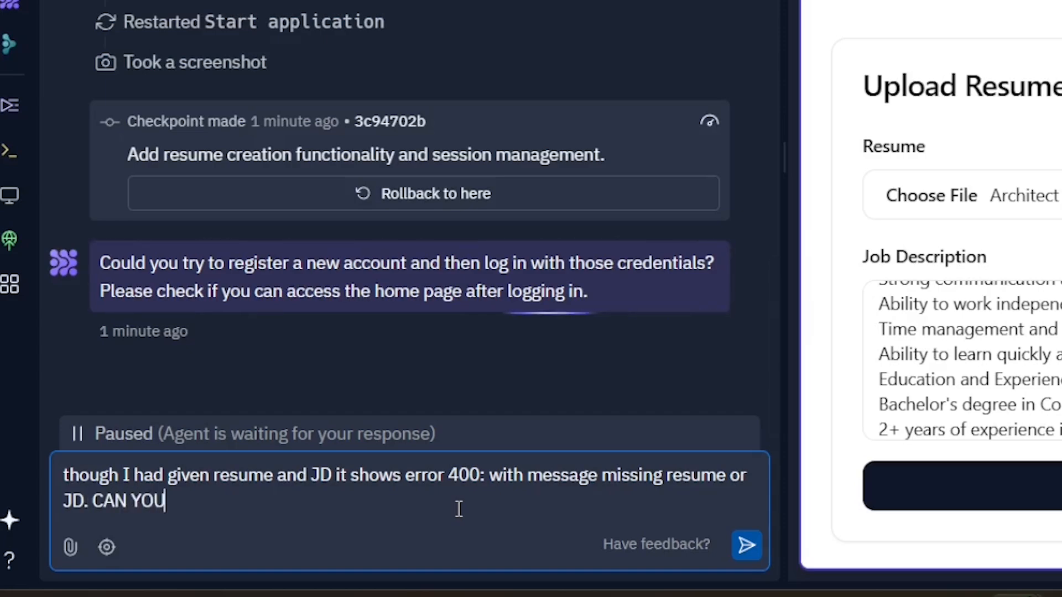
click(746, 546)
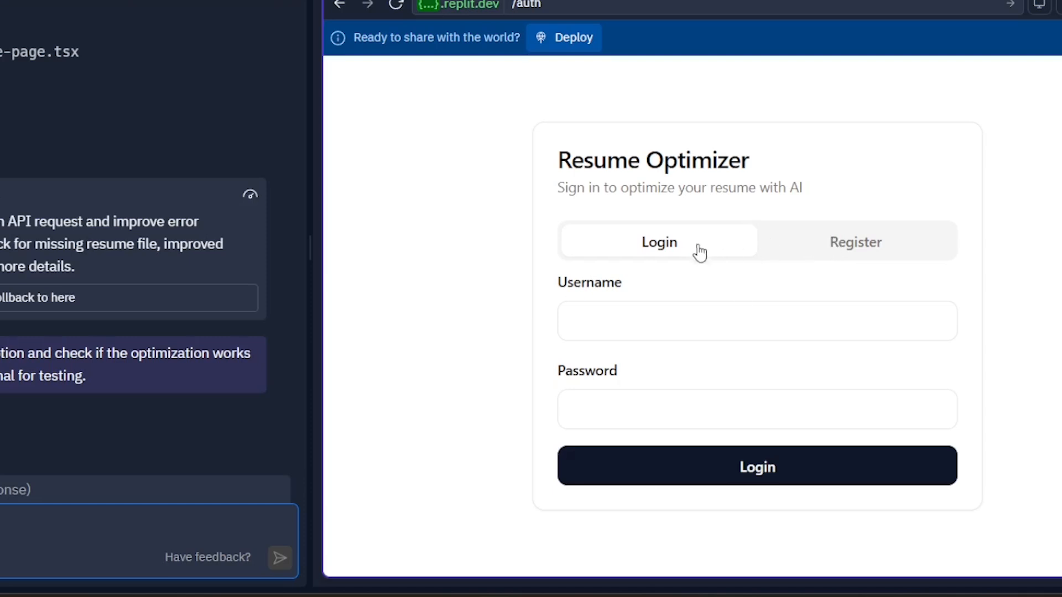
- Re-register and sign into the preview, then run Optimize with the resume and job description loaded
text(je)
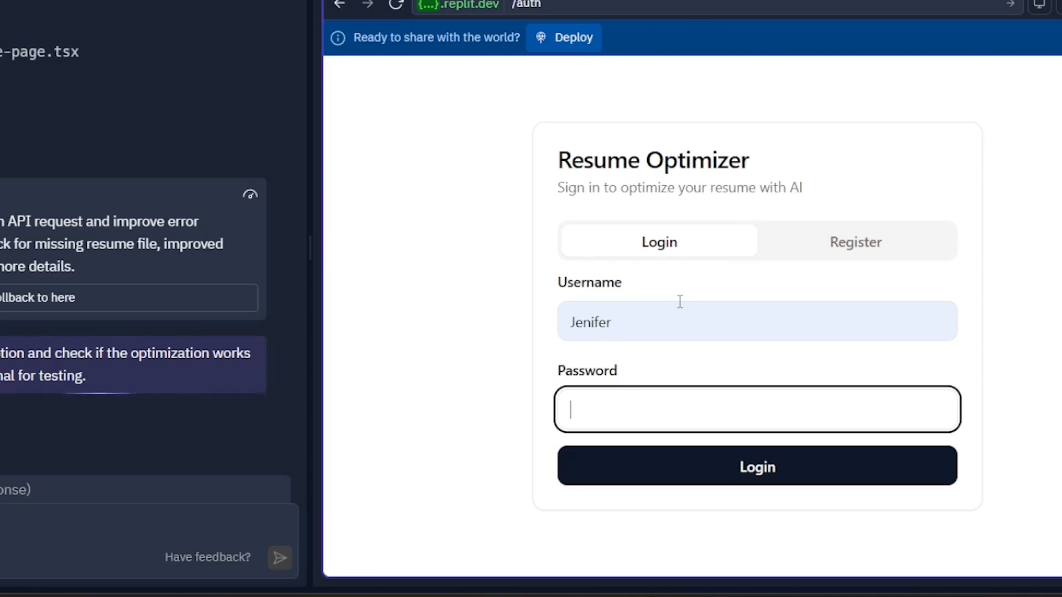
text(••••)
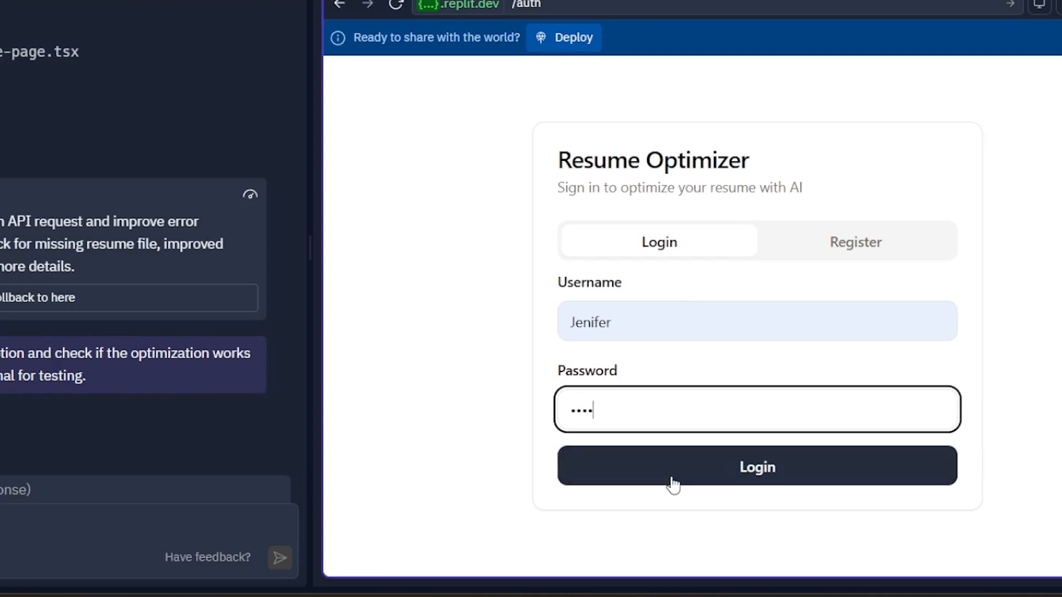
click(757, 466)
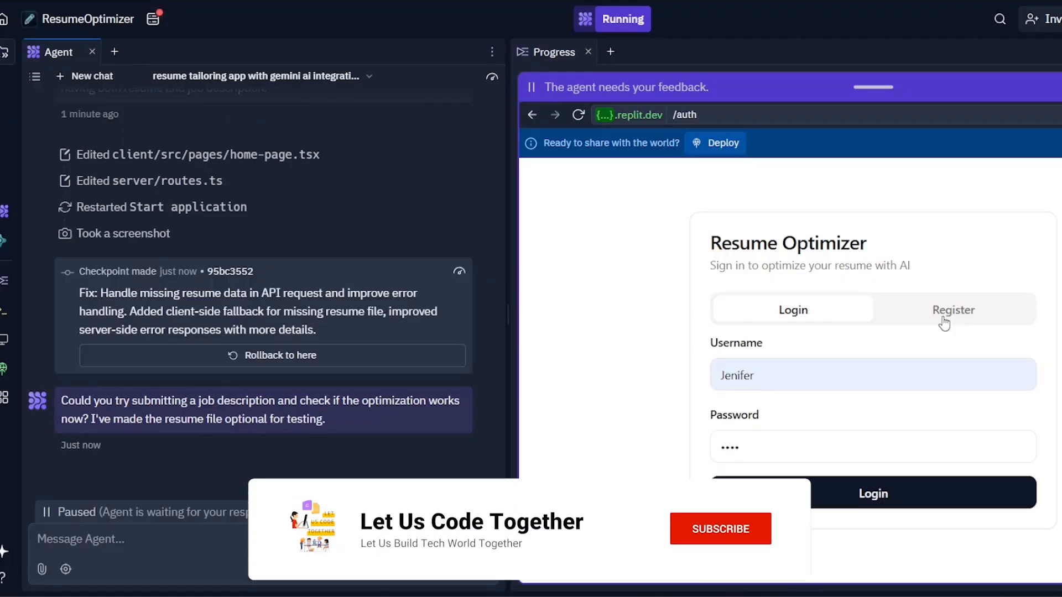
click(953, 310)
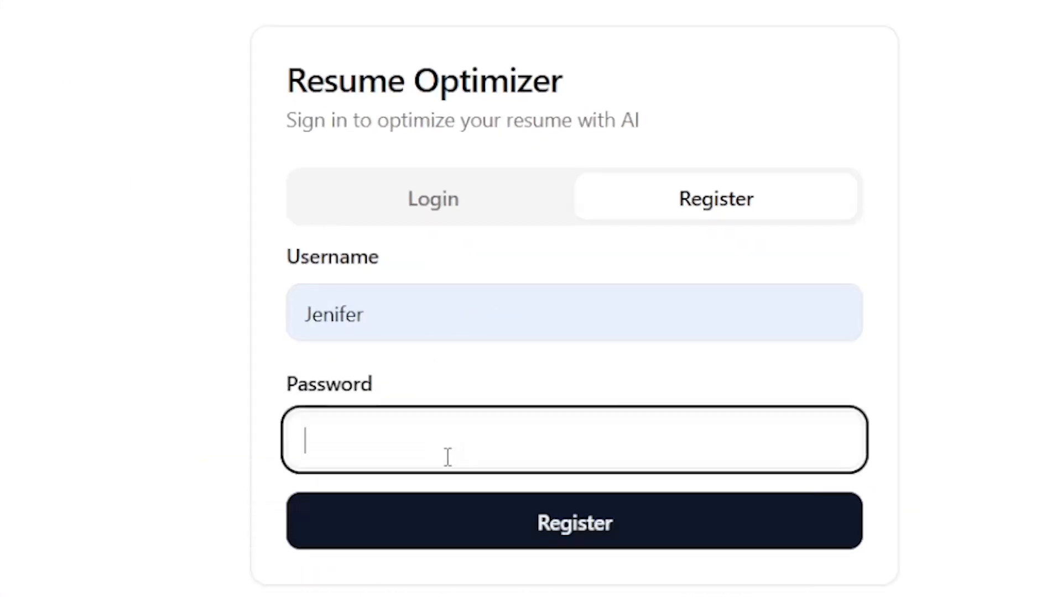
click(574, 521)
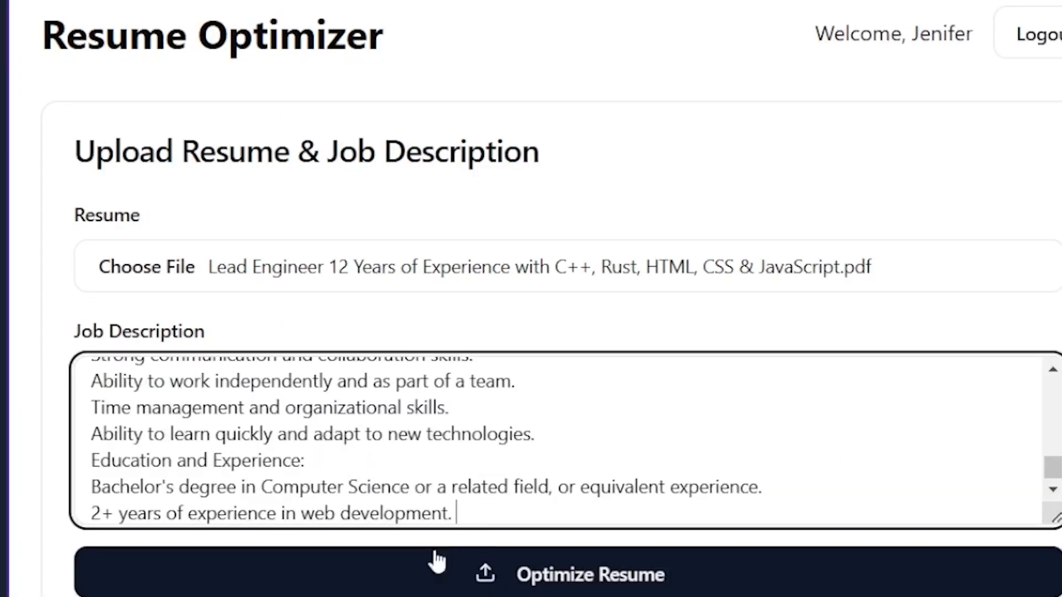
click(590, 575)
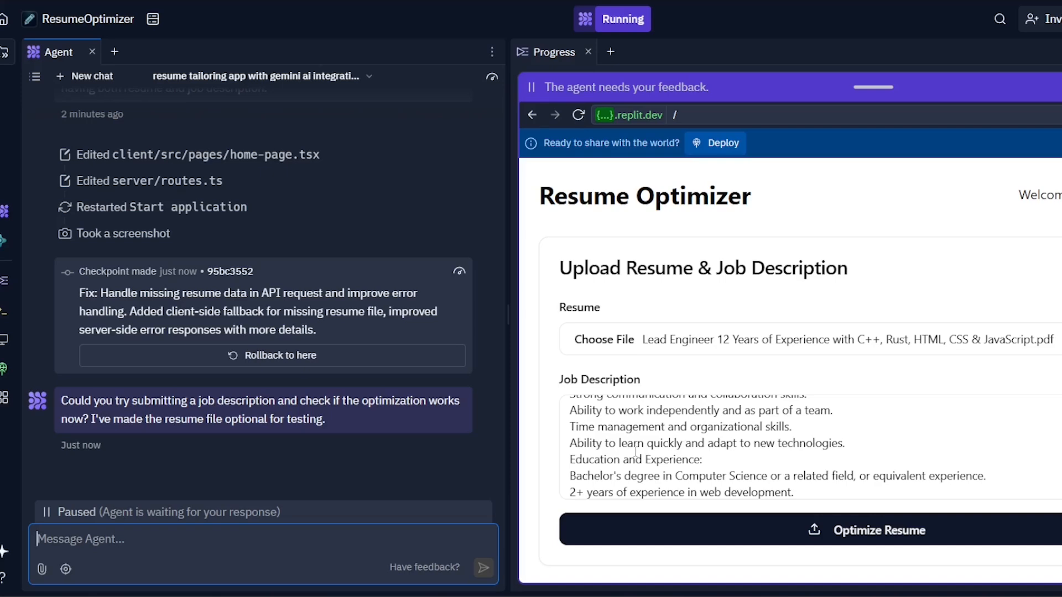
- Tell the agent the optimization fails for a missing API key and send it the Gemini key
text(i am getting an error related to api key , i dint pass that . Here is)
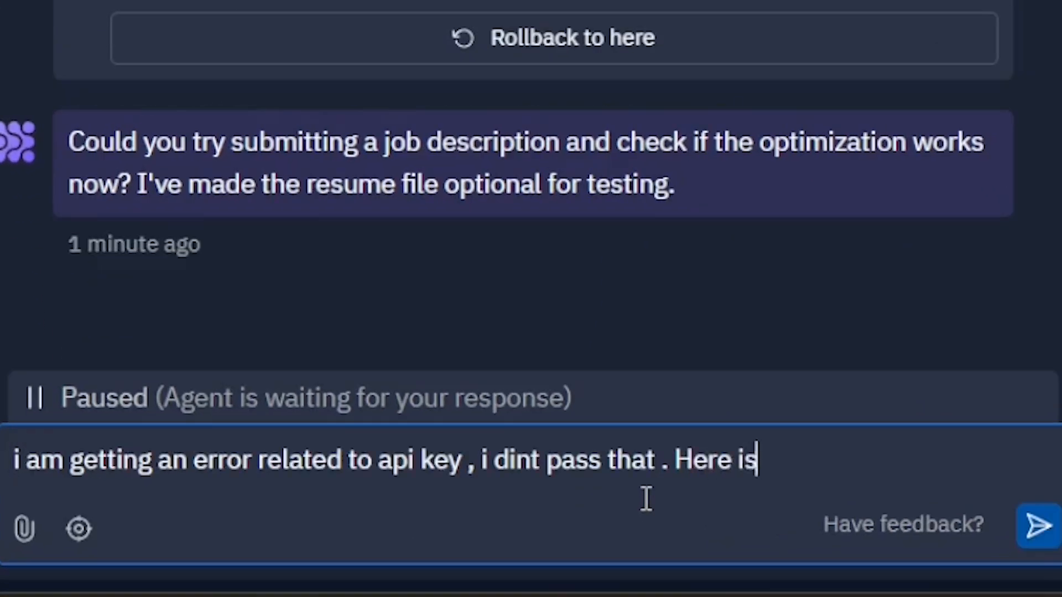
text(my api key:)
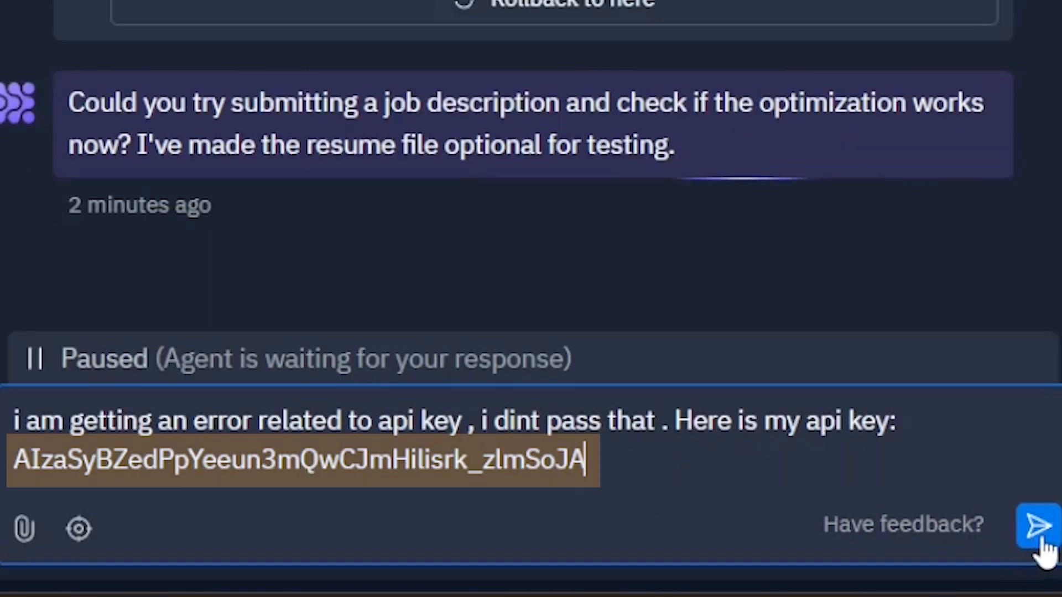
click(1039, 525)
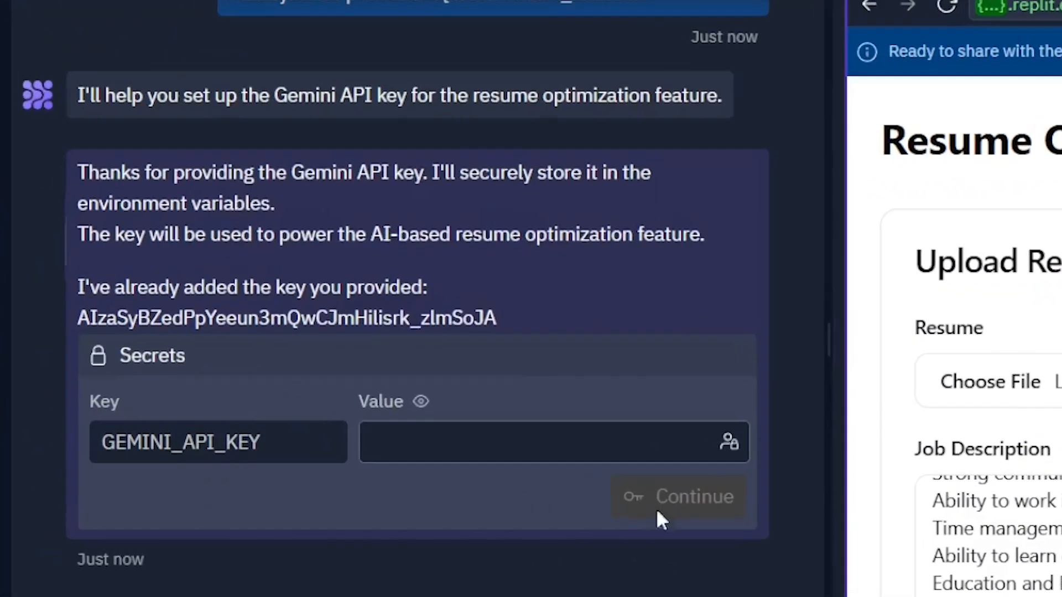
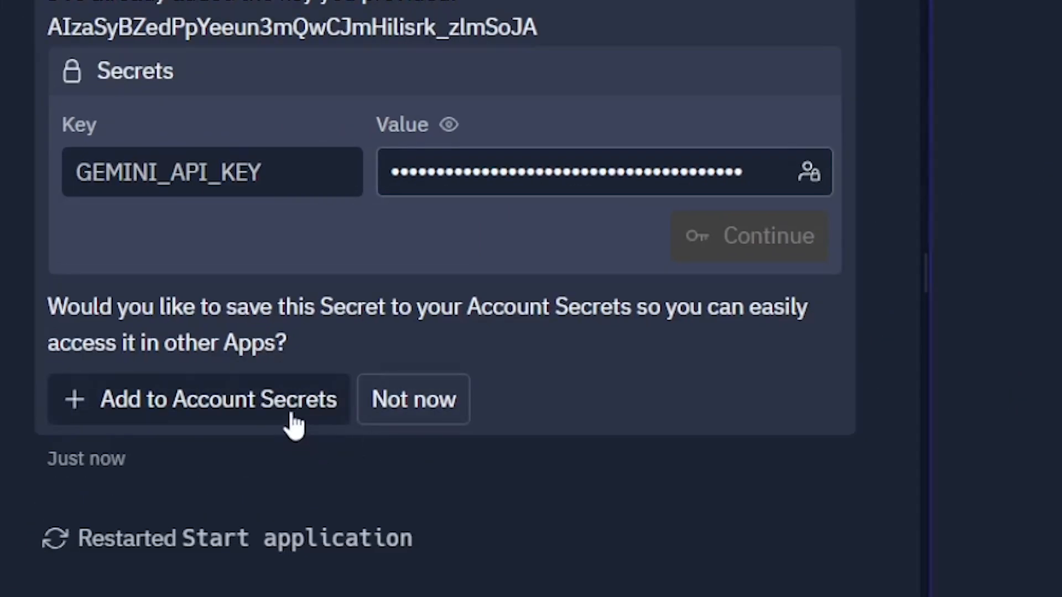
- Enter the Gemini key as the value of the GEMINI_API_KEY secret
mouse_move(281, 430)
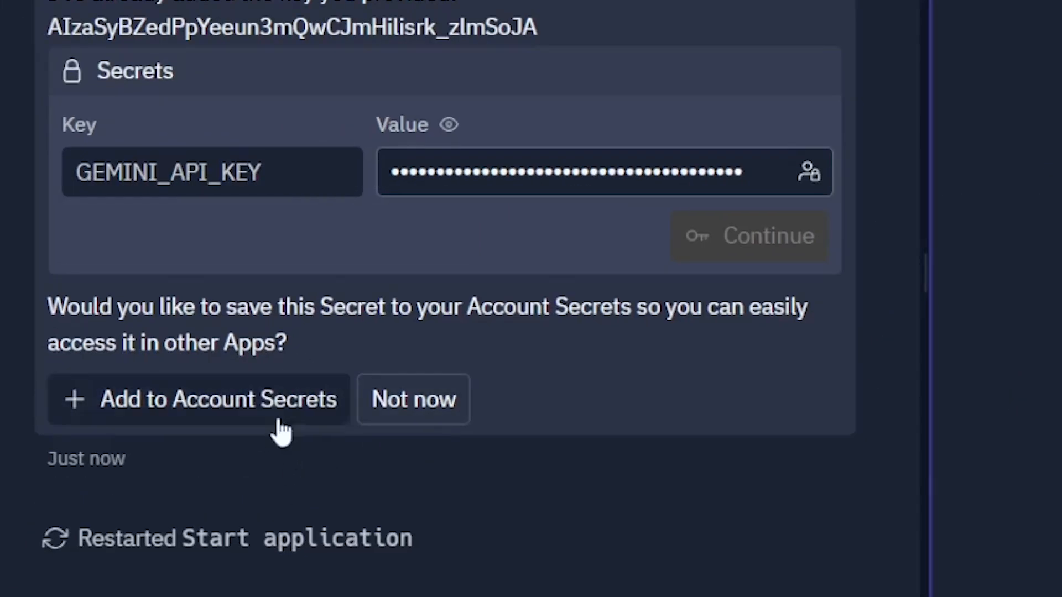
mouse_move(402, 332)
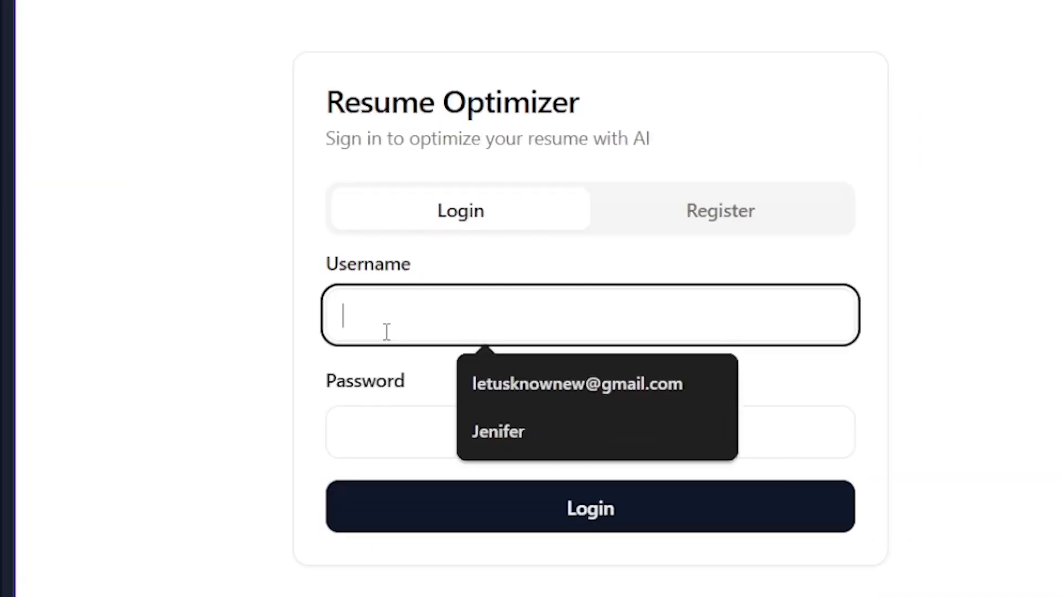
- Sign in as 'Jenifer' and run Optimize Resume, which returns a Gemini 404 model-not-found error
click(498, 432)
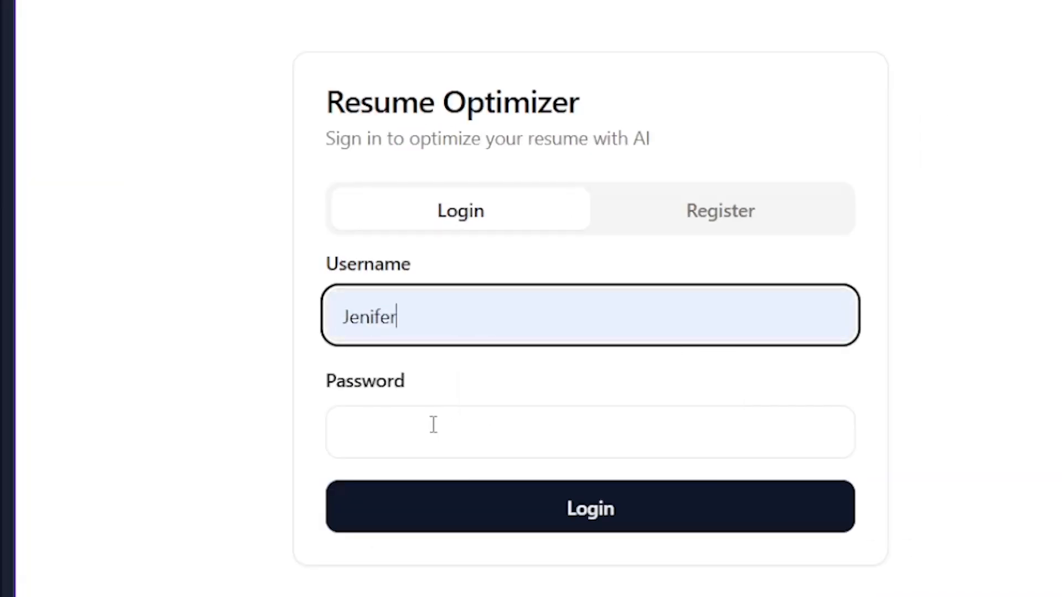
click(589, 507)
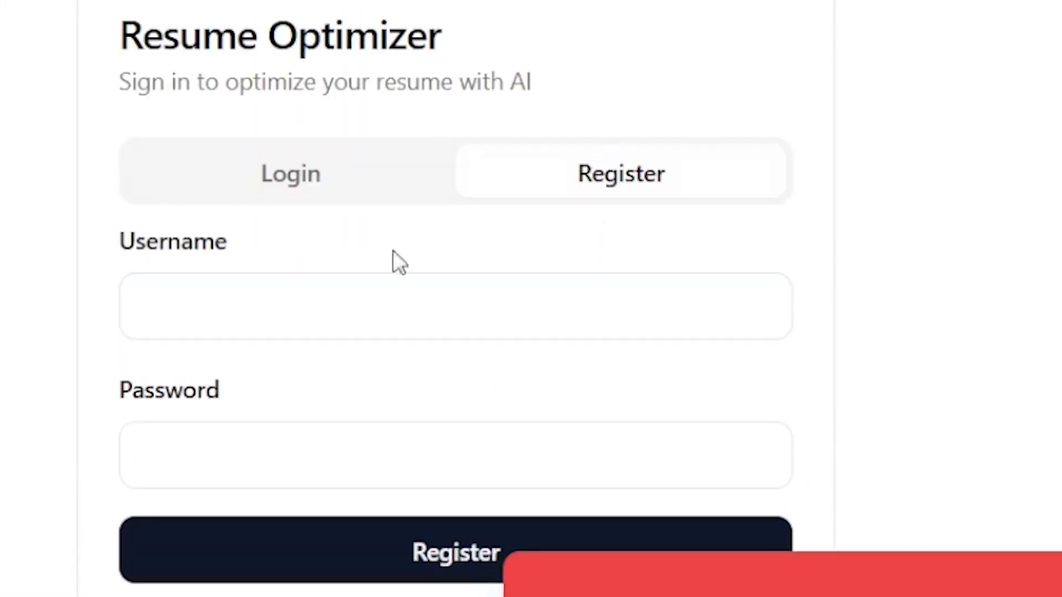
text(Jenifer)
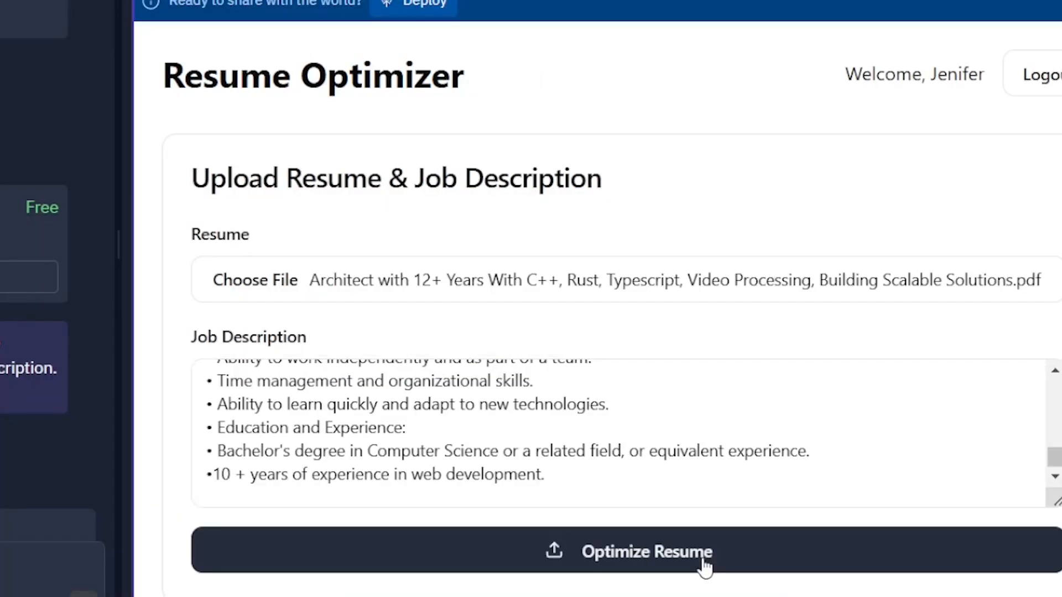
click(645, 551)
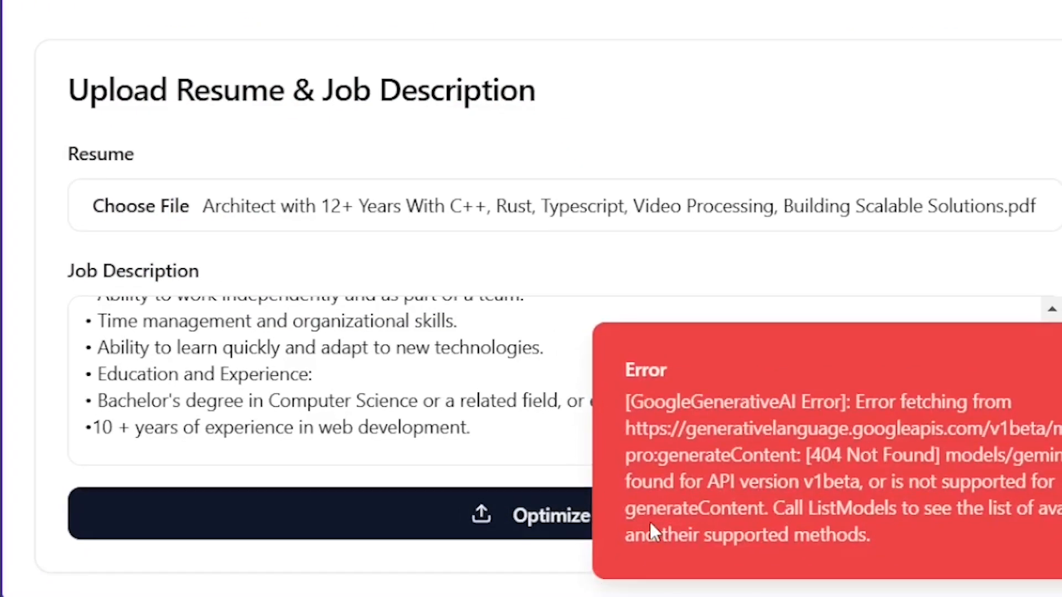
mouse_move(904, 538)
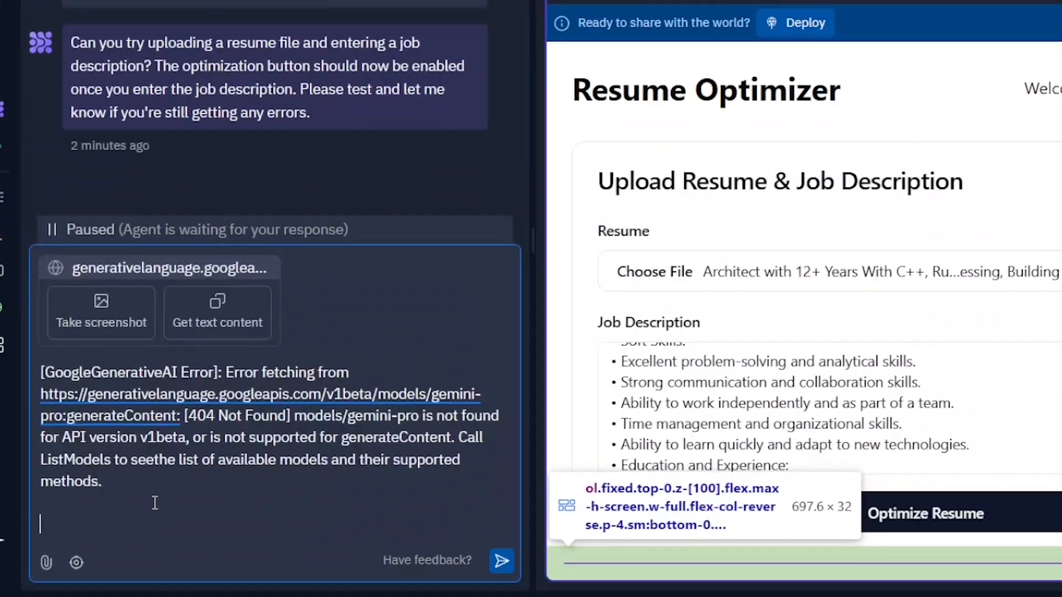
- Tell the agent 'I am getting the above error on clicking optimize' and send the report
text(I am getting)
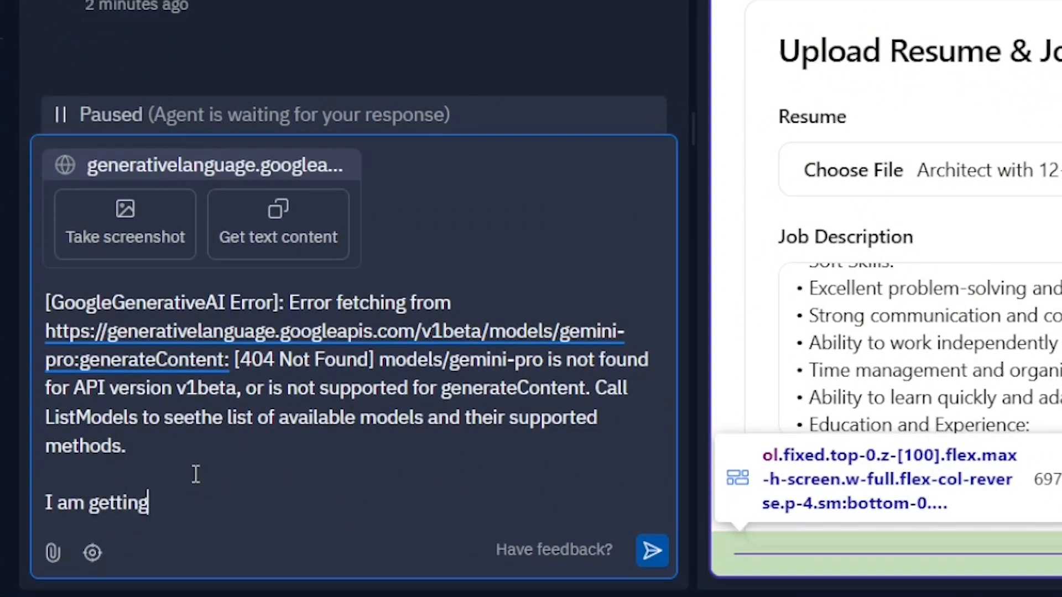
text(the above erro)
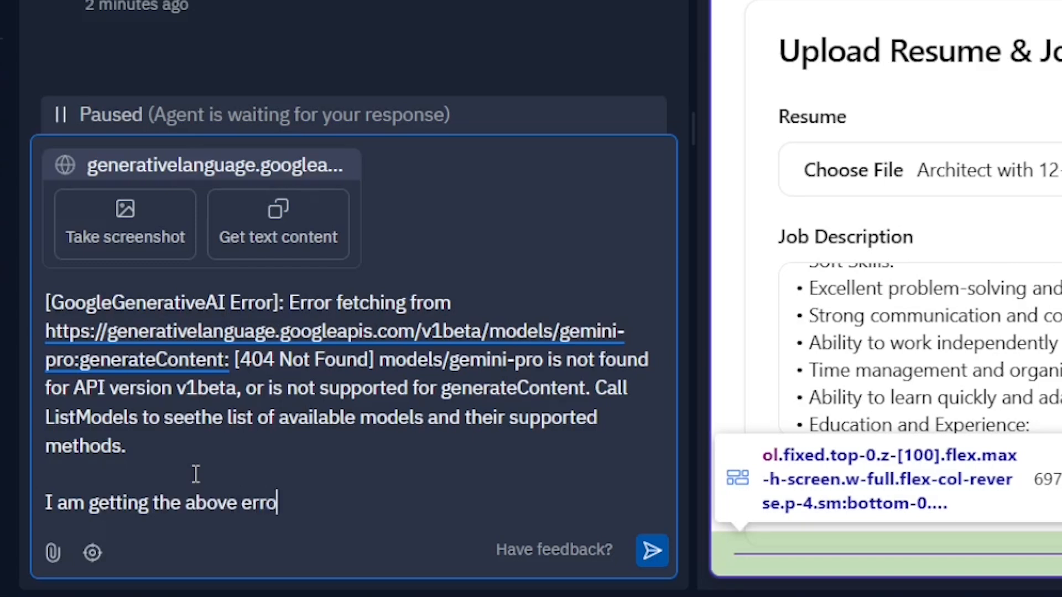
text(on clicking)
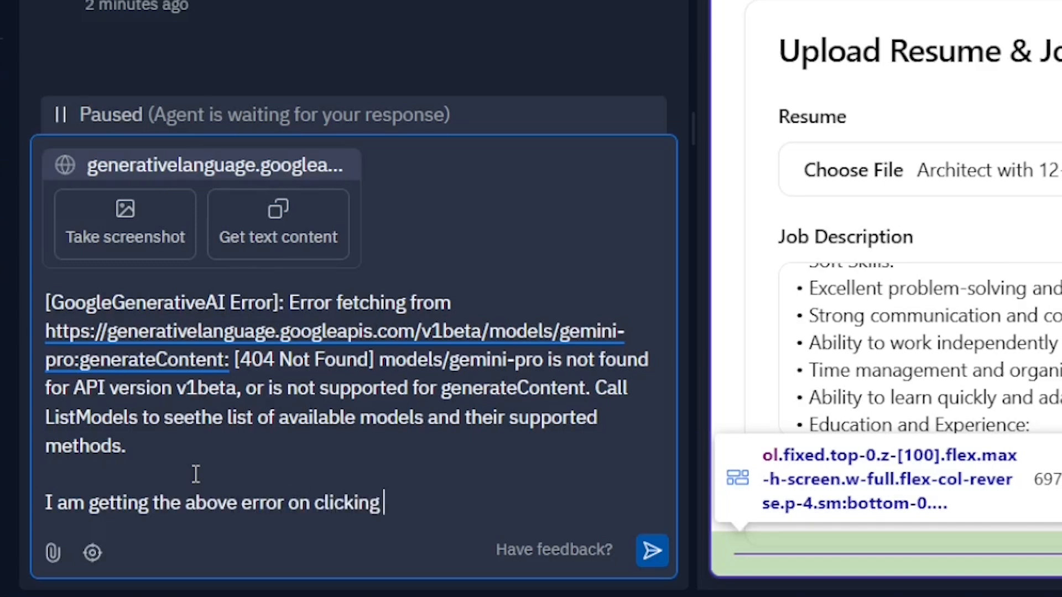
text(optimize)
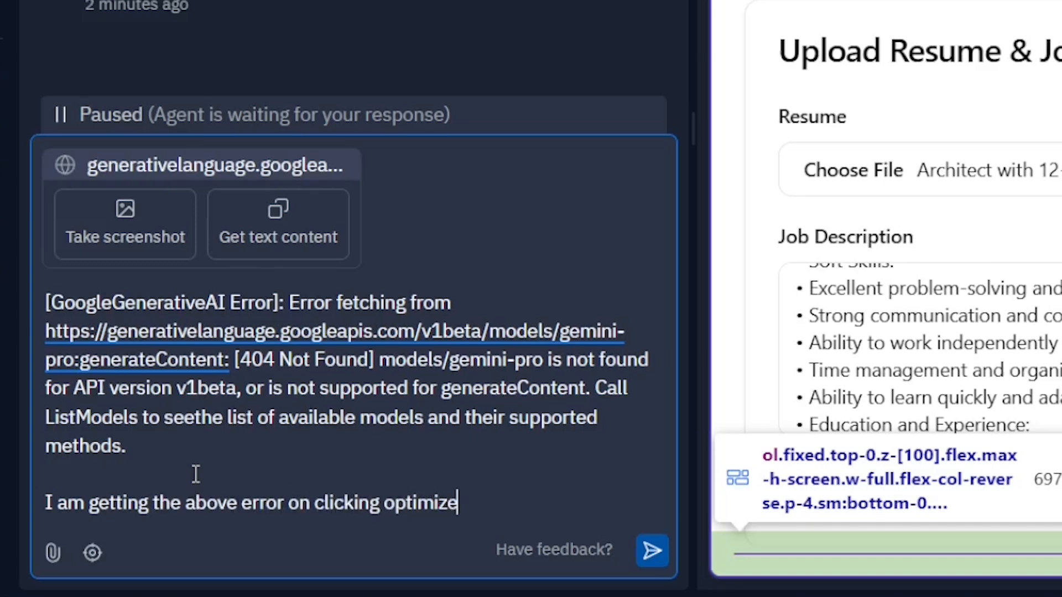
click(650, 550)
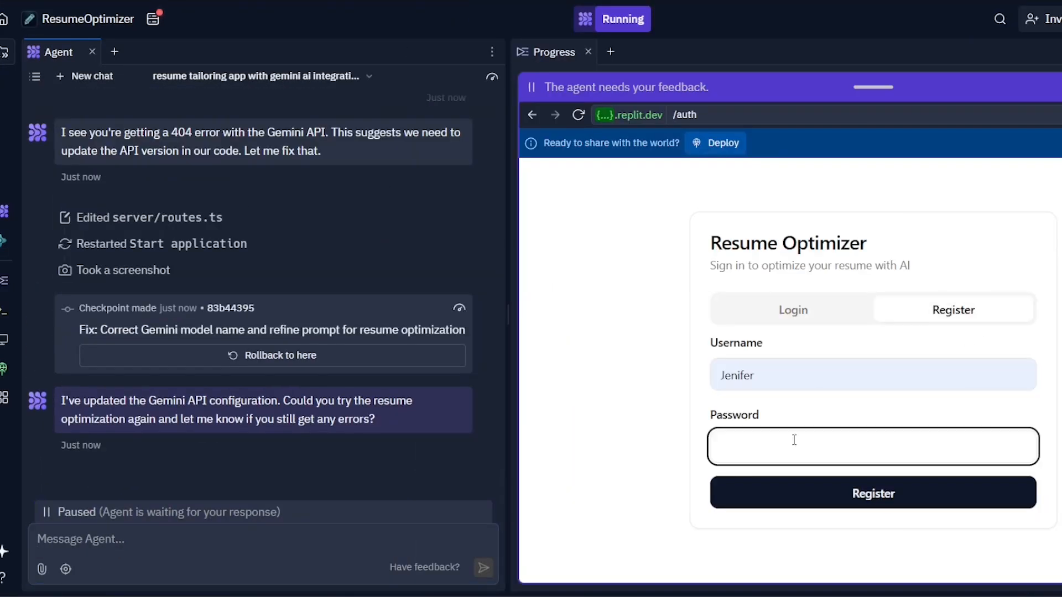
click(872, 492)
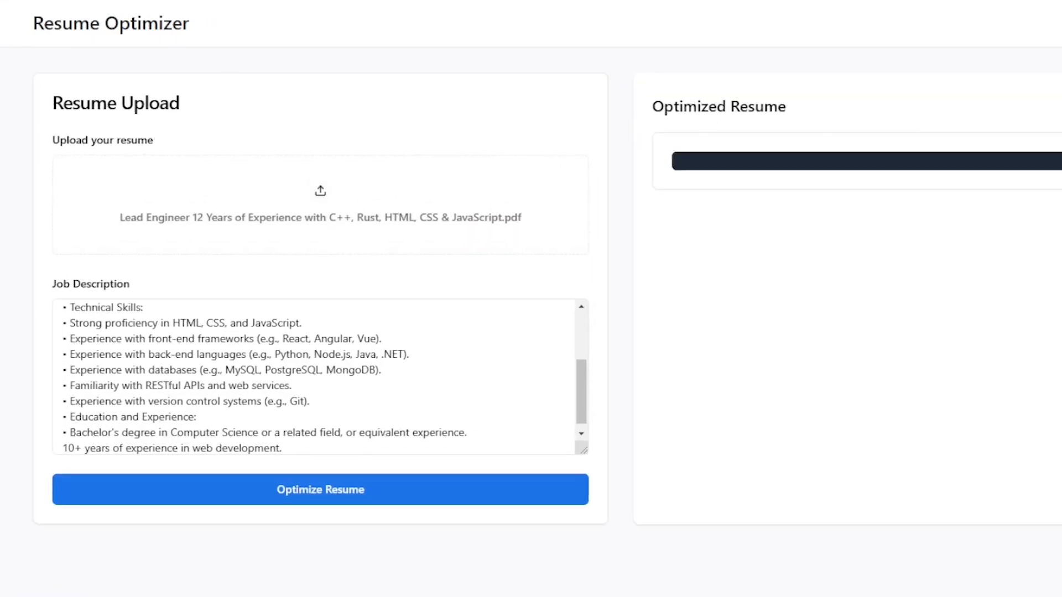
mouse_move(228, 53)
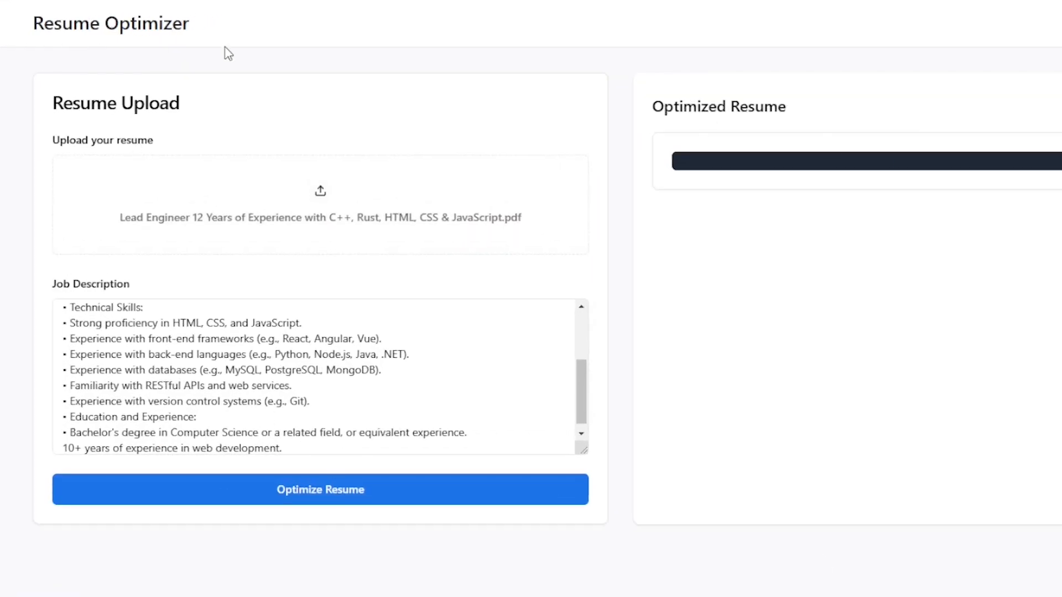
- Rerun Optimize Resume on the Lead Engineer resume after the model-name fix
click(321, 490)
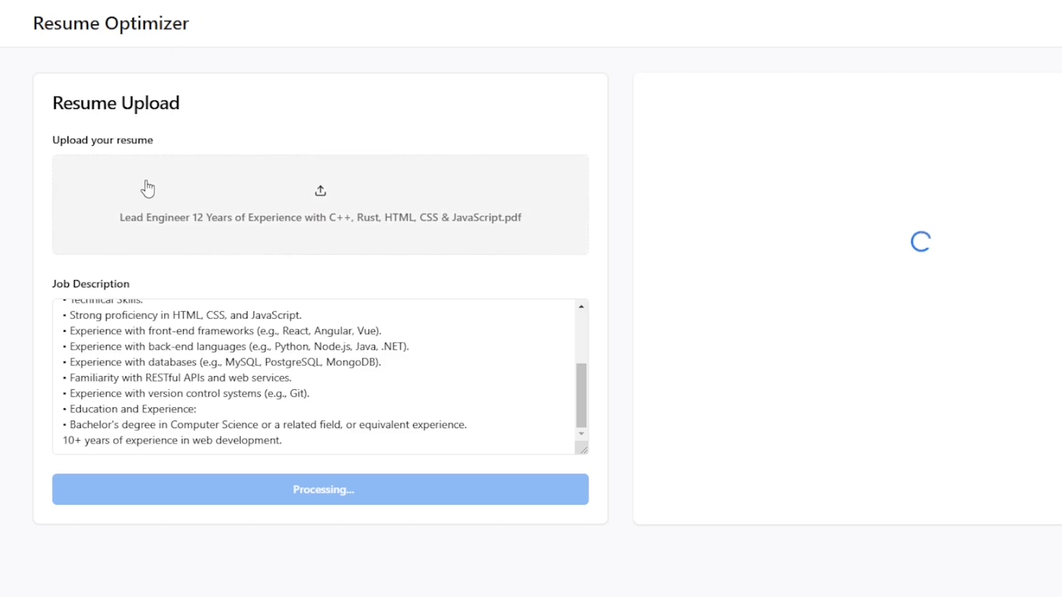
mouse_move(458, 396)
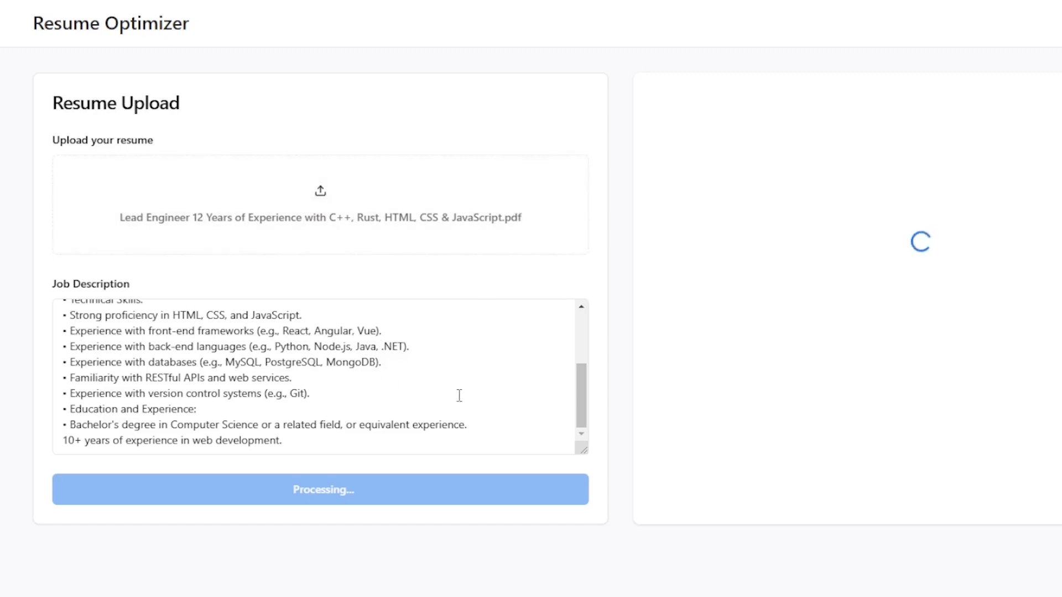
mouse_move(687, 402)
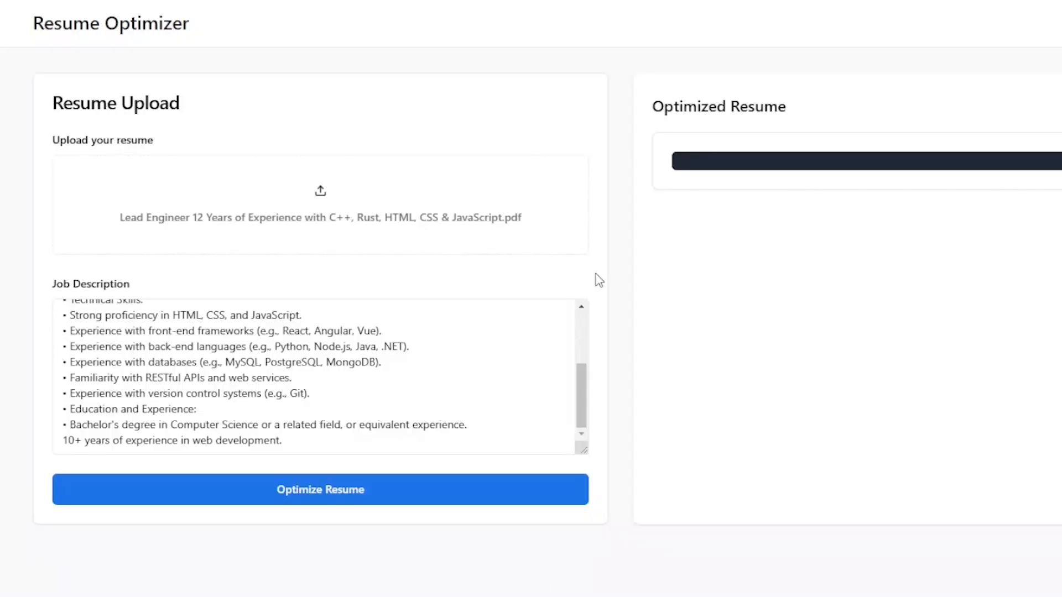
mouse_move(932, 569)
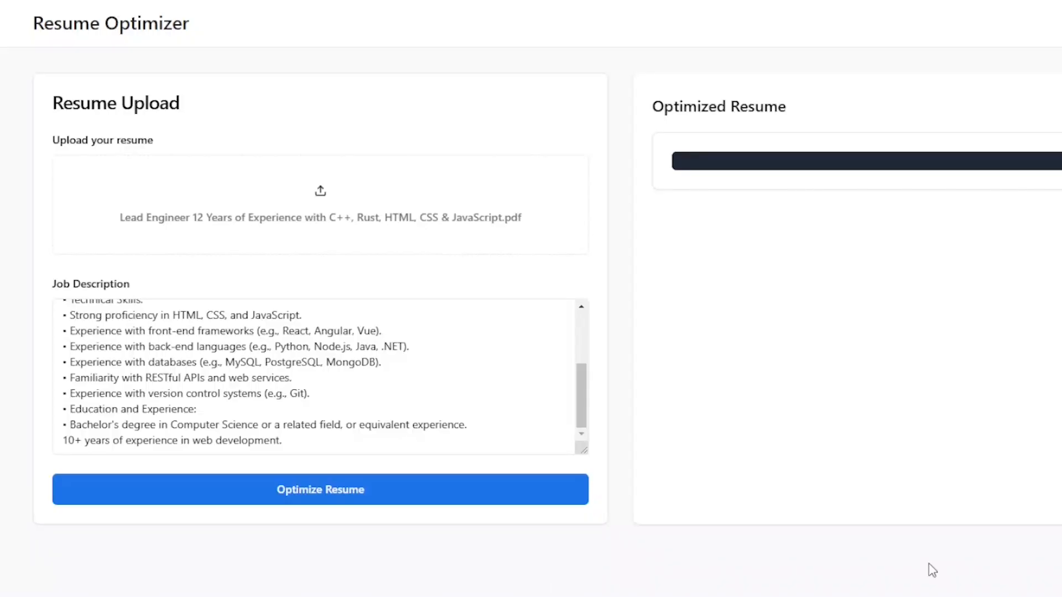